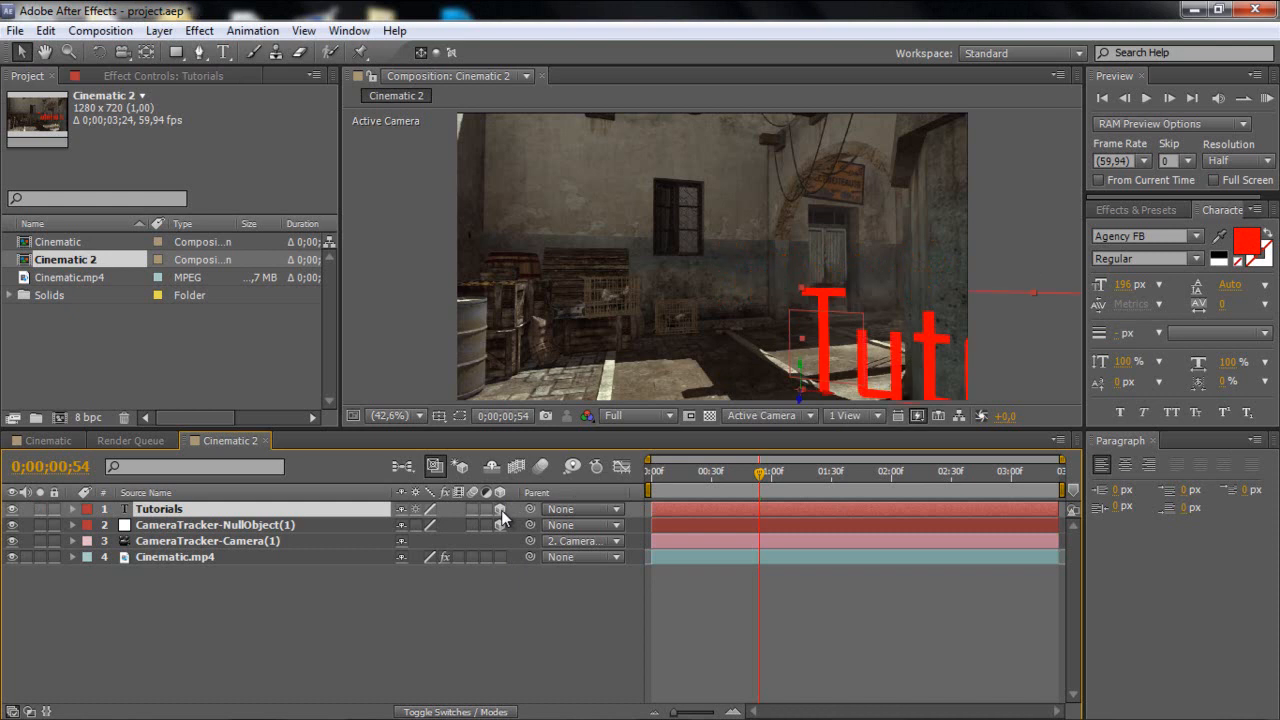
mouse_move(620, 490)
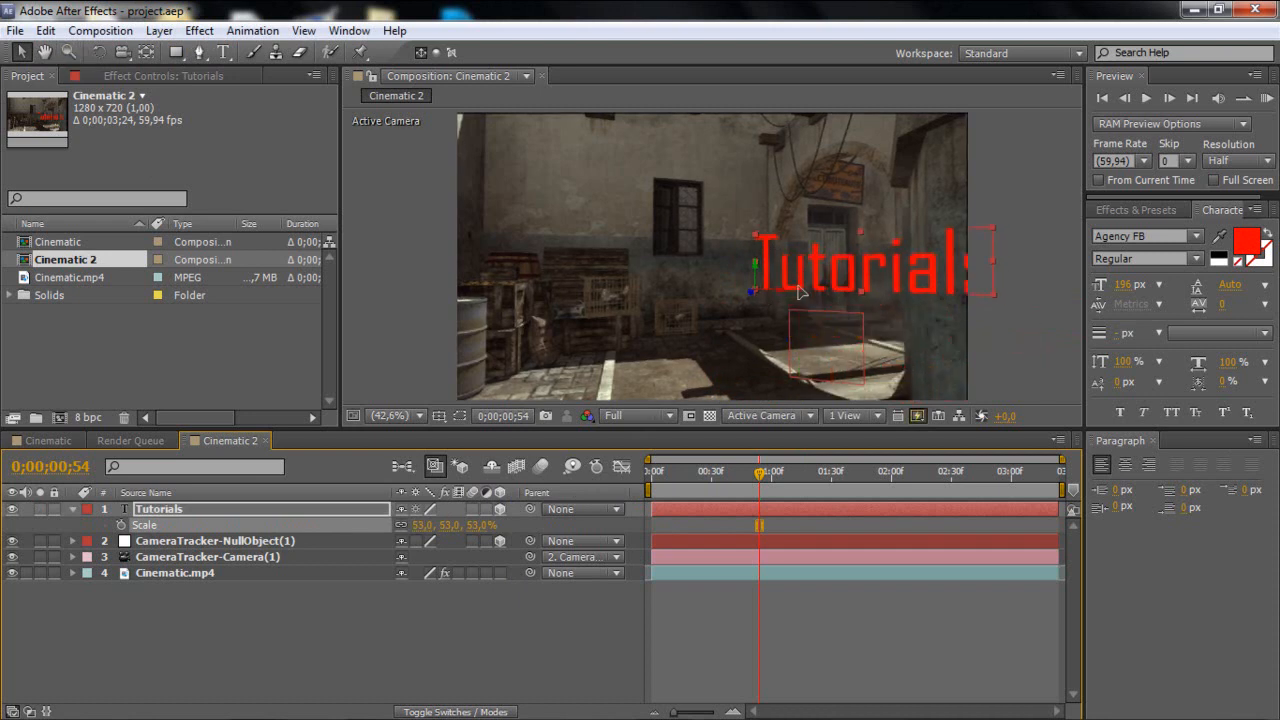
Scale the Tutorials text to 53% and set its Orientation and X/Y/Z Rotation
left_click_drag(759, 471, 848, 471)
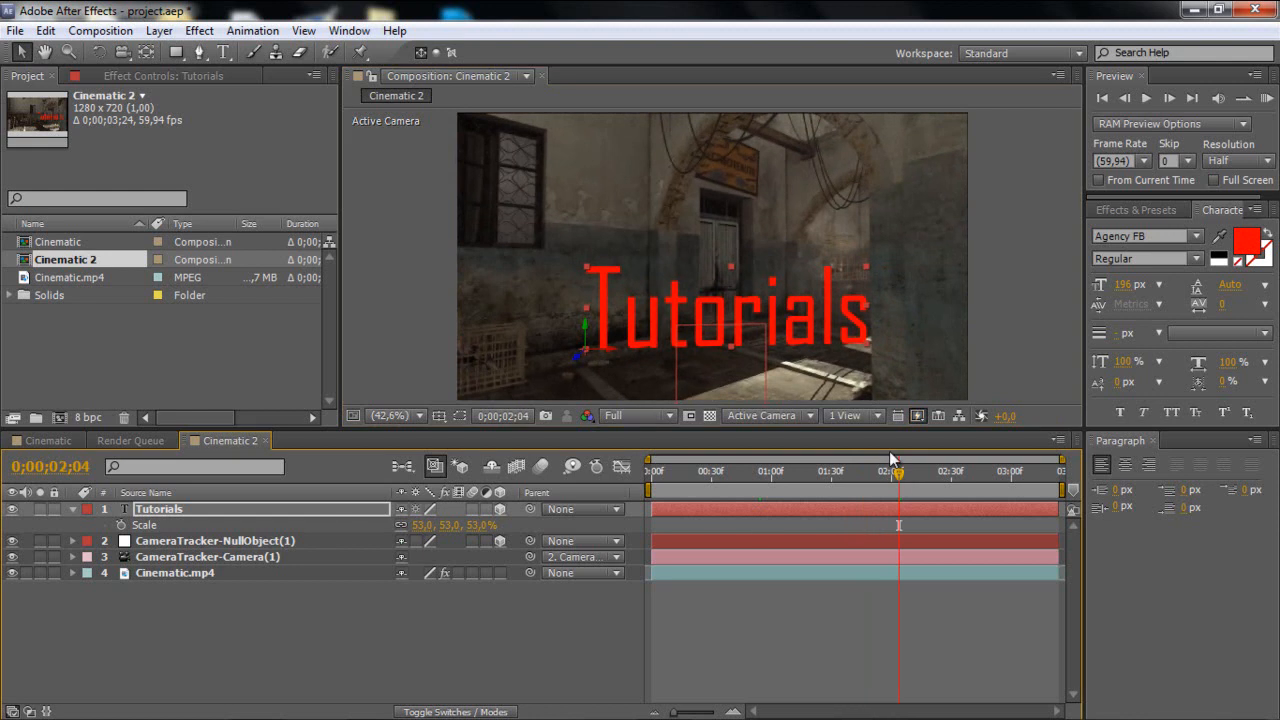
mouse_move(853, 472)
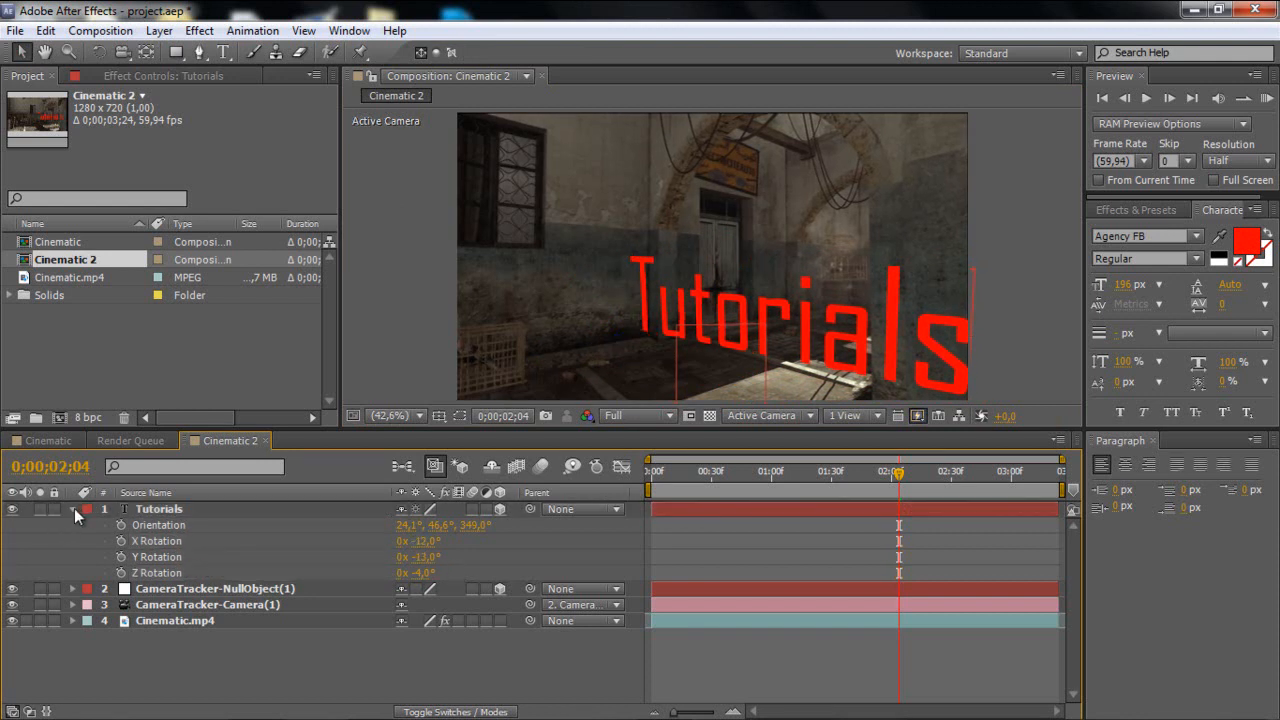
Collapse the rotation properties and set the Tutorials layer Scale to 32%
left_click(72, 509)
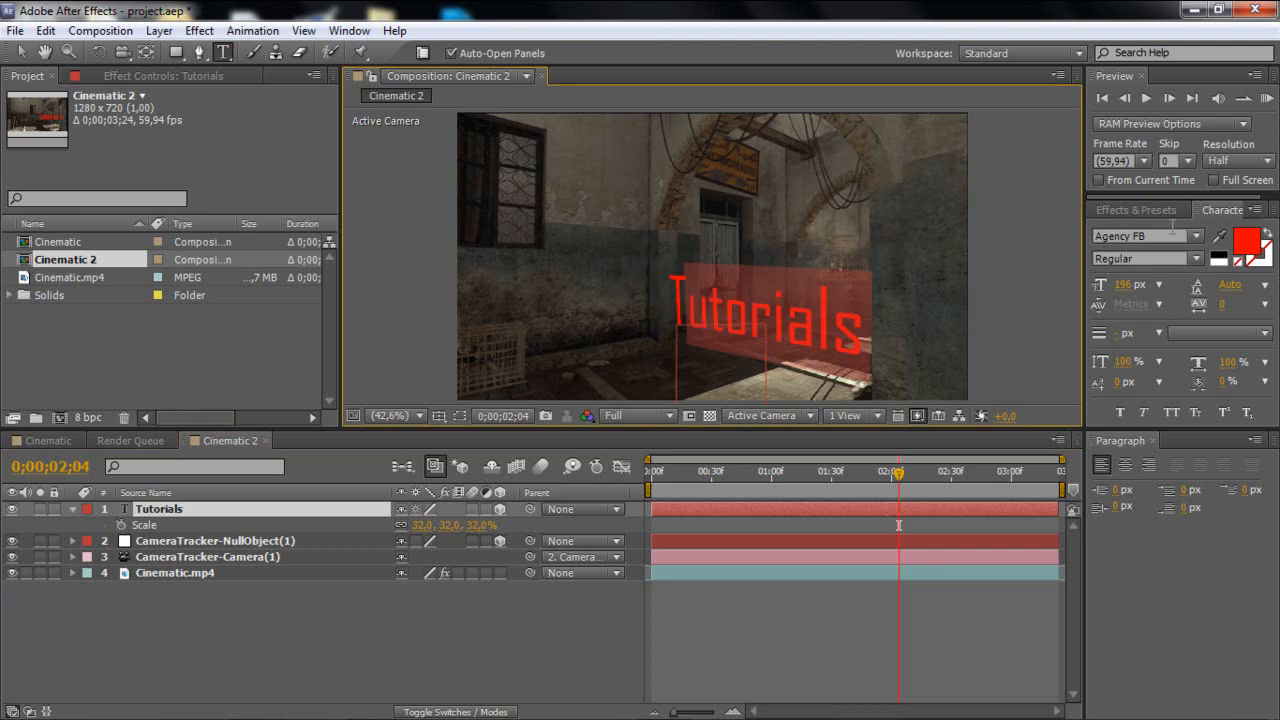
Recolour the Tutorials text fill from red to white in the Character panel
left_click(1248, 245)
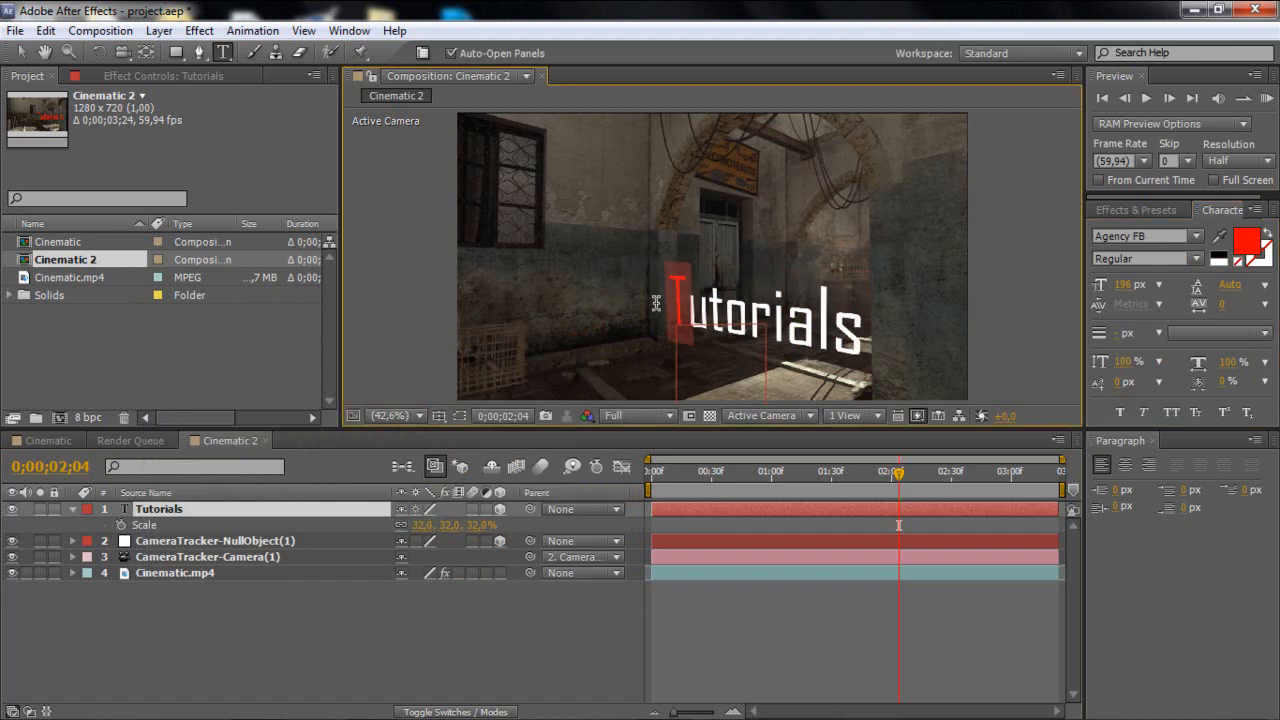
left_click(1251, 236)
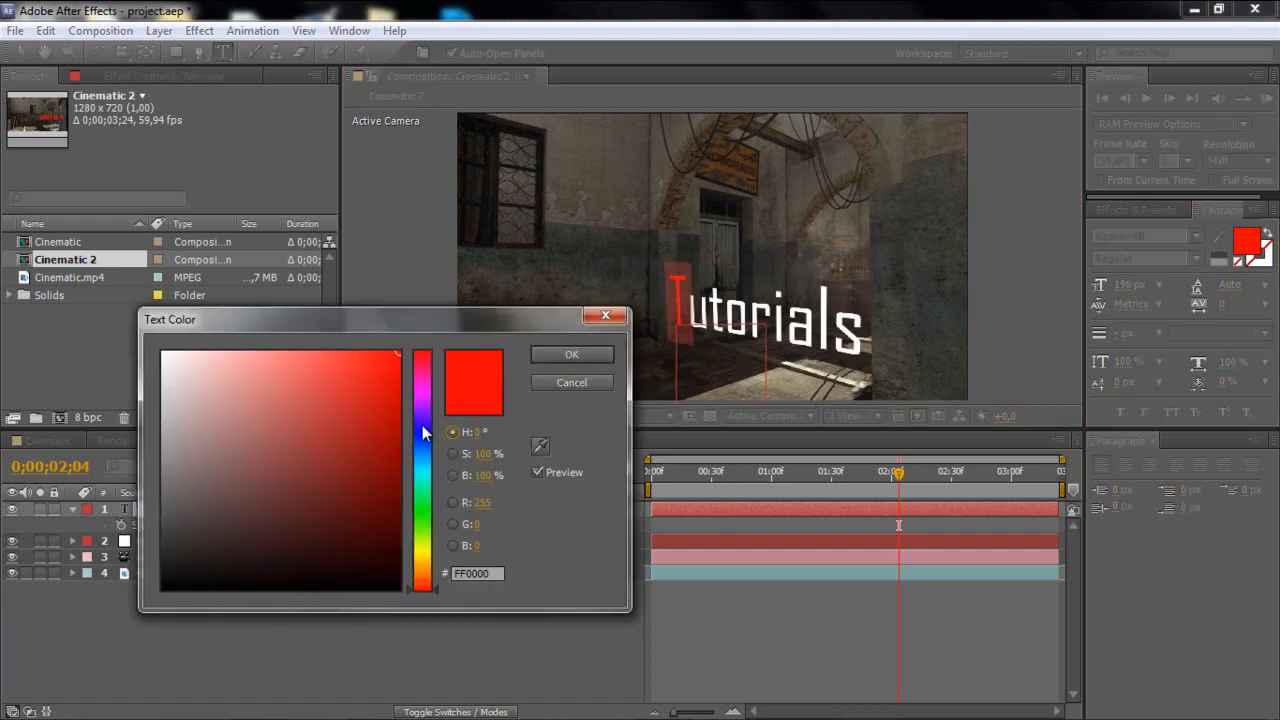
left_click(571, 354)
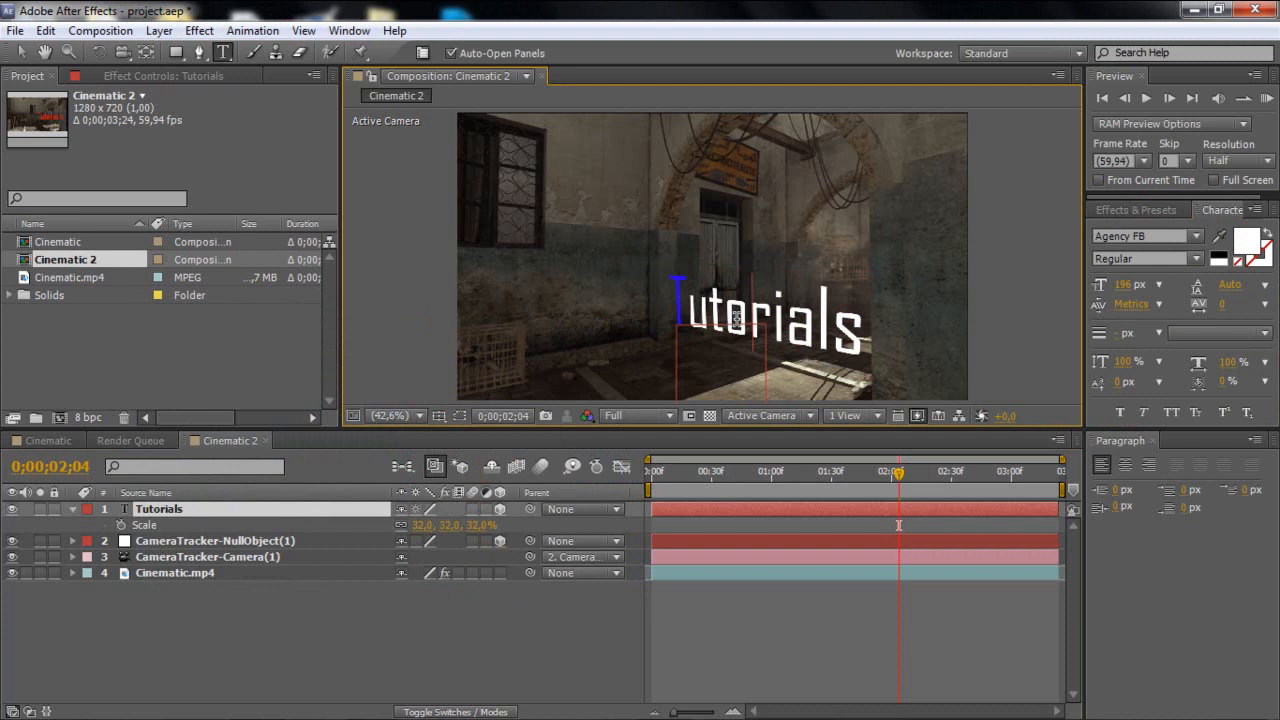
left_click(1135, 210)
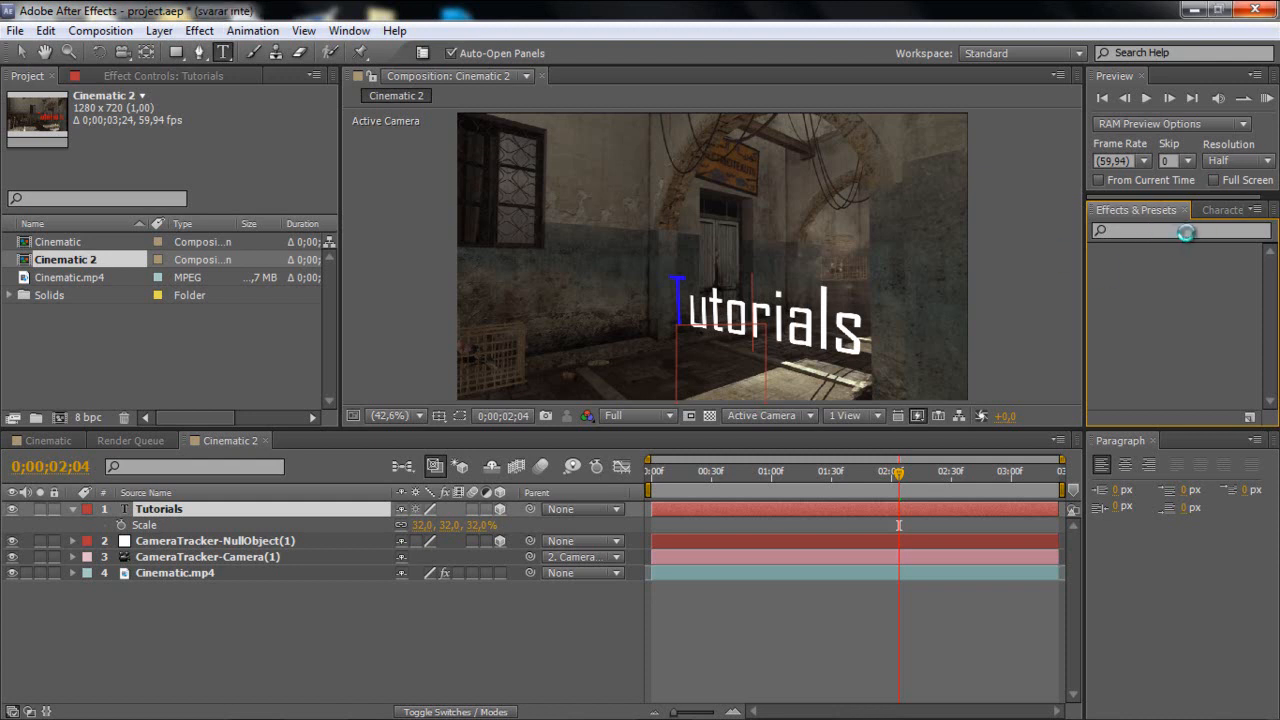
Apply Stylize > Glow to the Tutorials layer and scrub the shot to preview it
type("g")
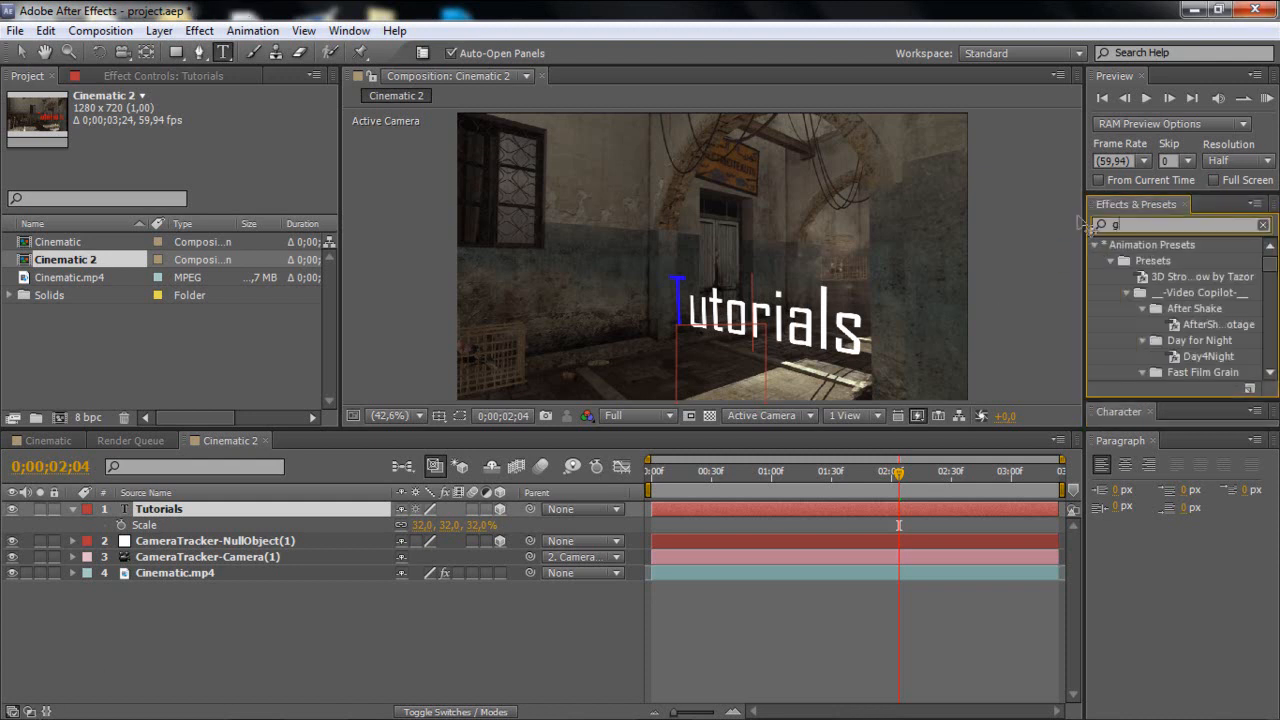
type("lwow")
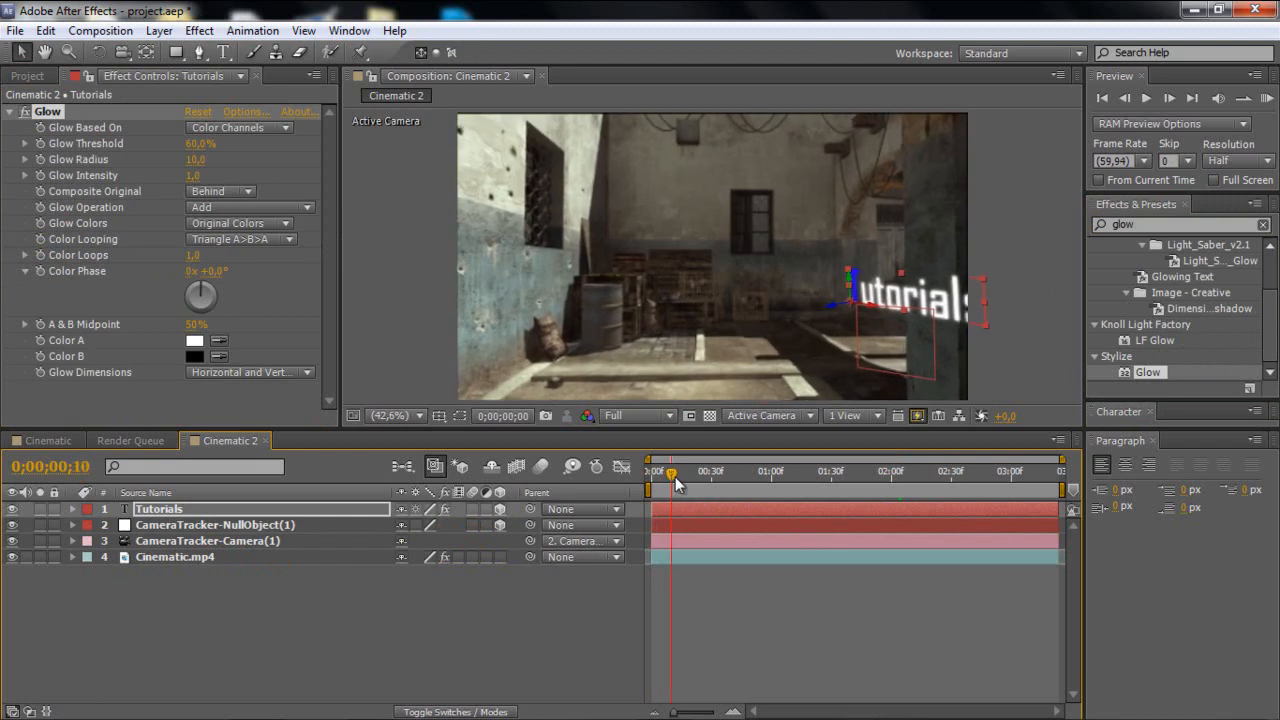
left_click_drag(670, 471, 822, 471)
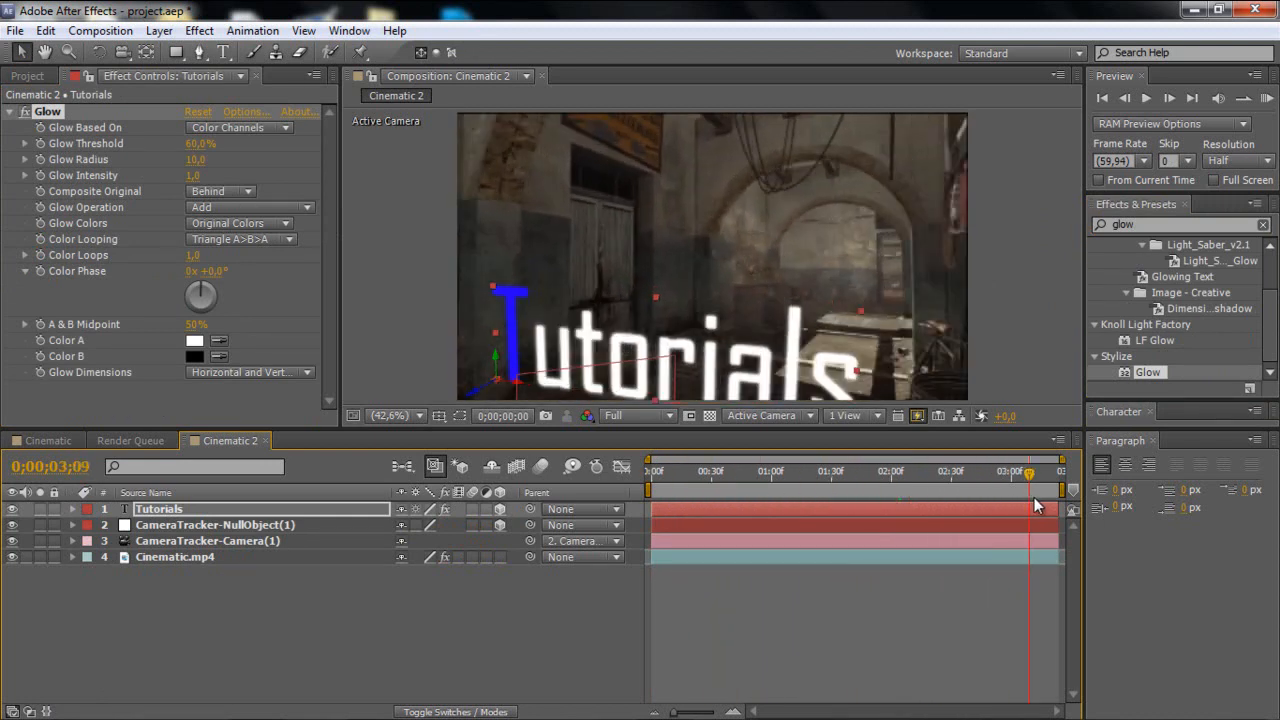
left_click_drag(1030, 471, 890, 471)
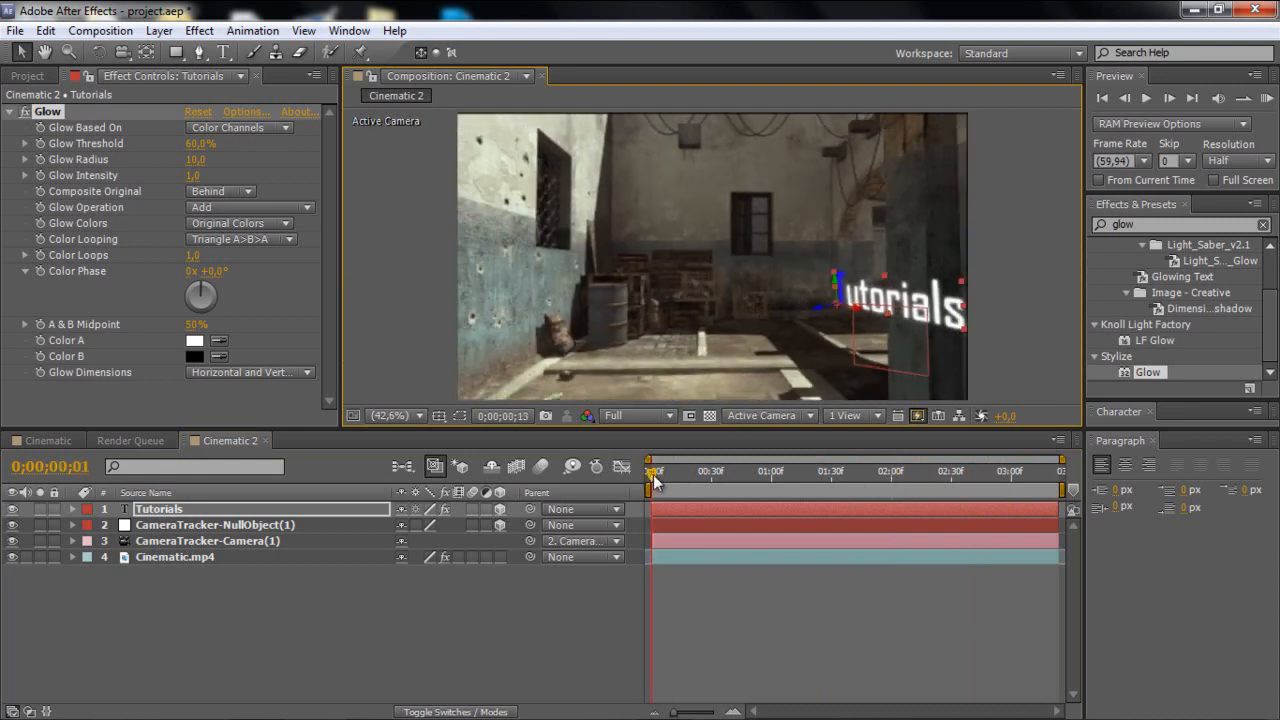
left_click_drag(655, 470, 737, 470)
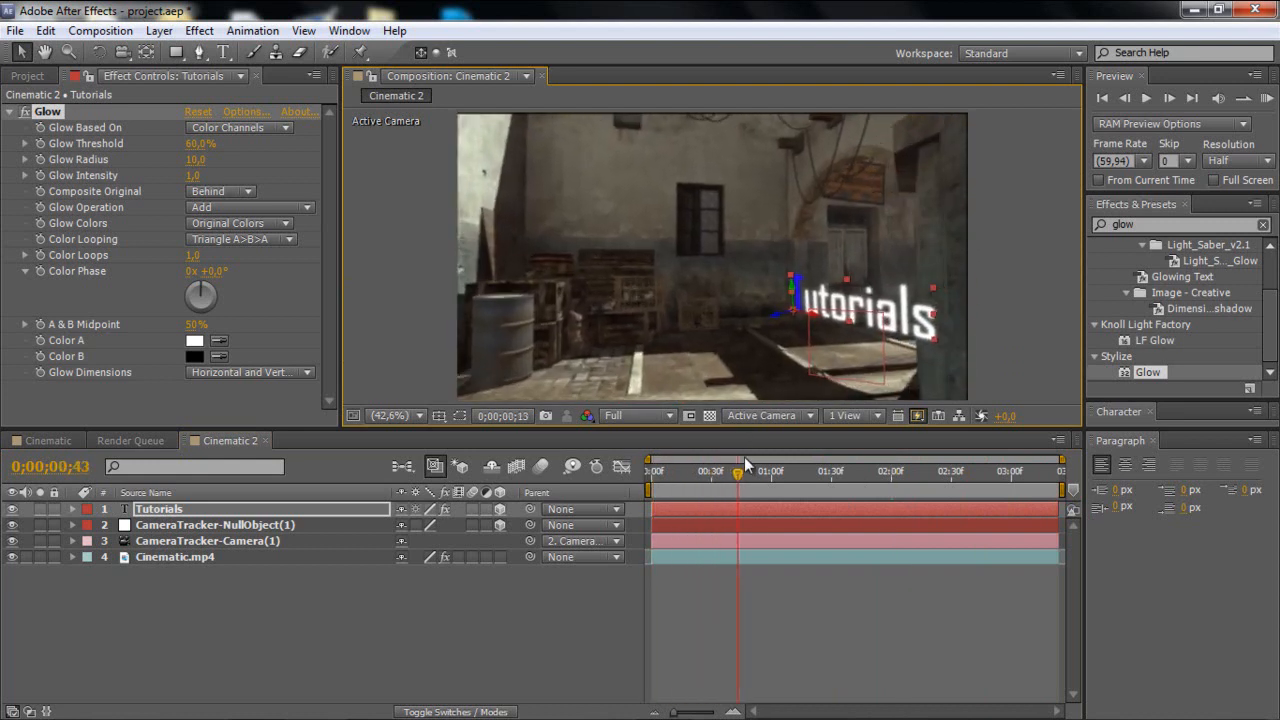
left_click_drag(737, 471, 933, 471)
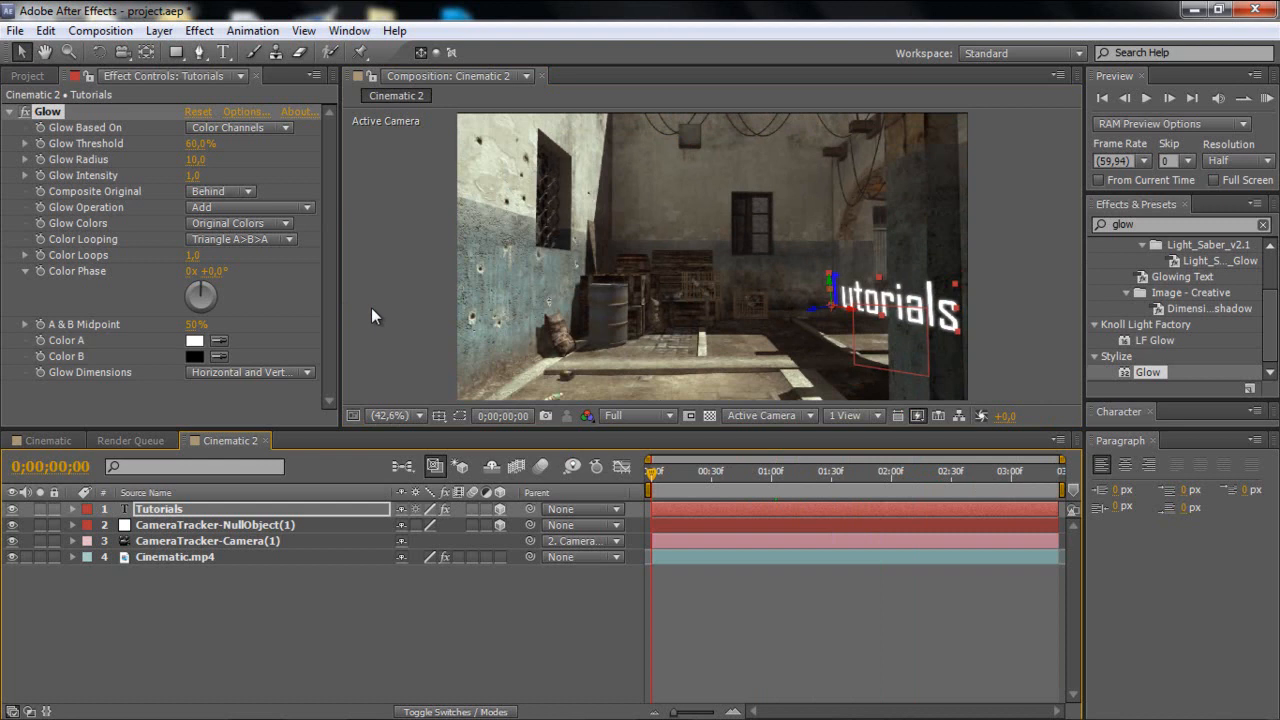
mouse_move(770, 313)
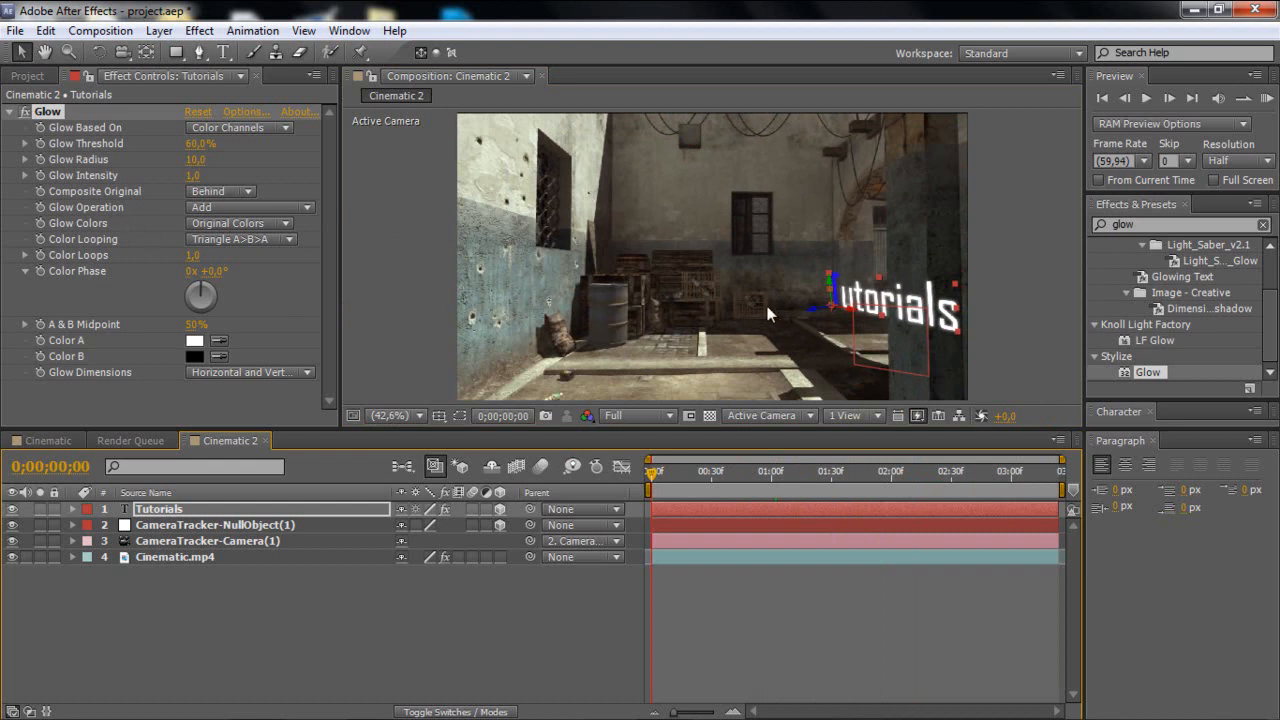
mouse_move(895, 318)
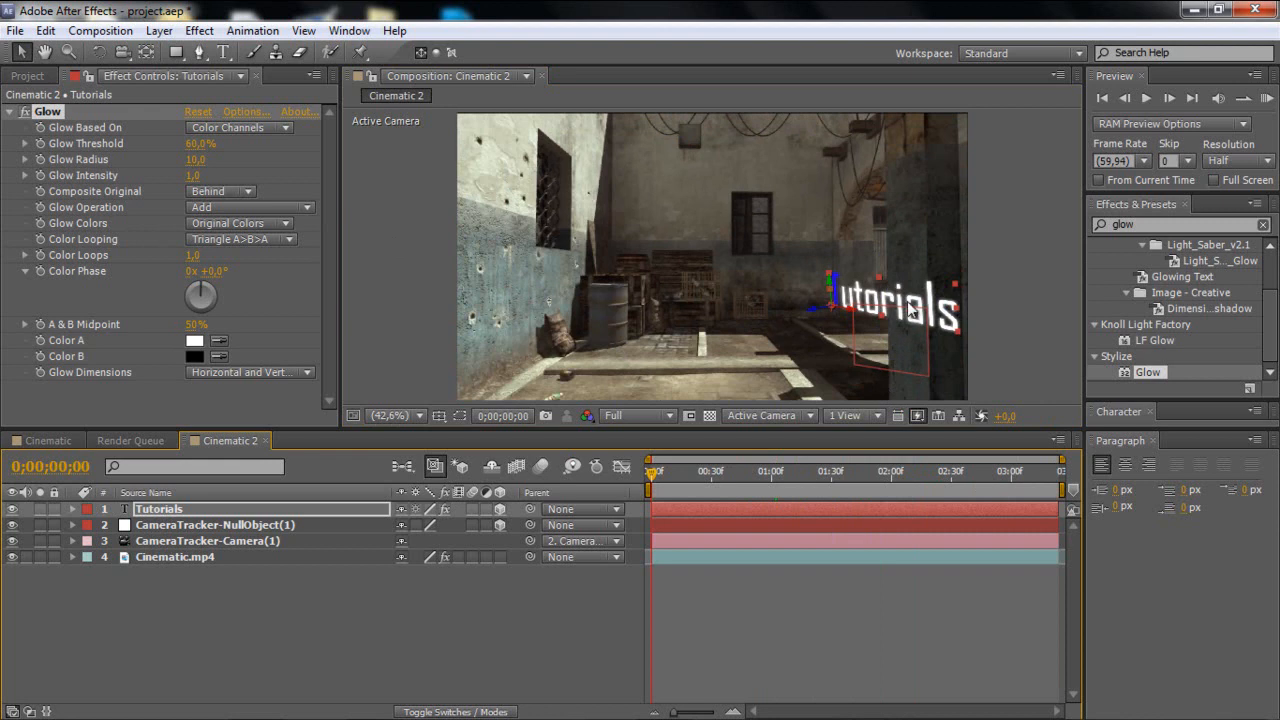
mouse_move(385, 295)
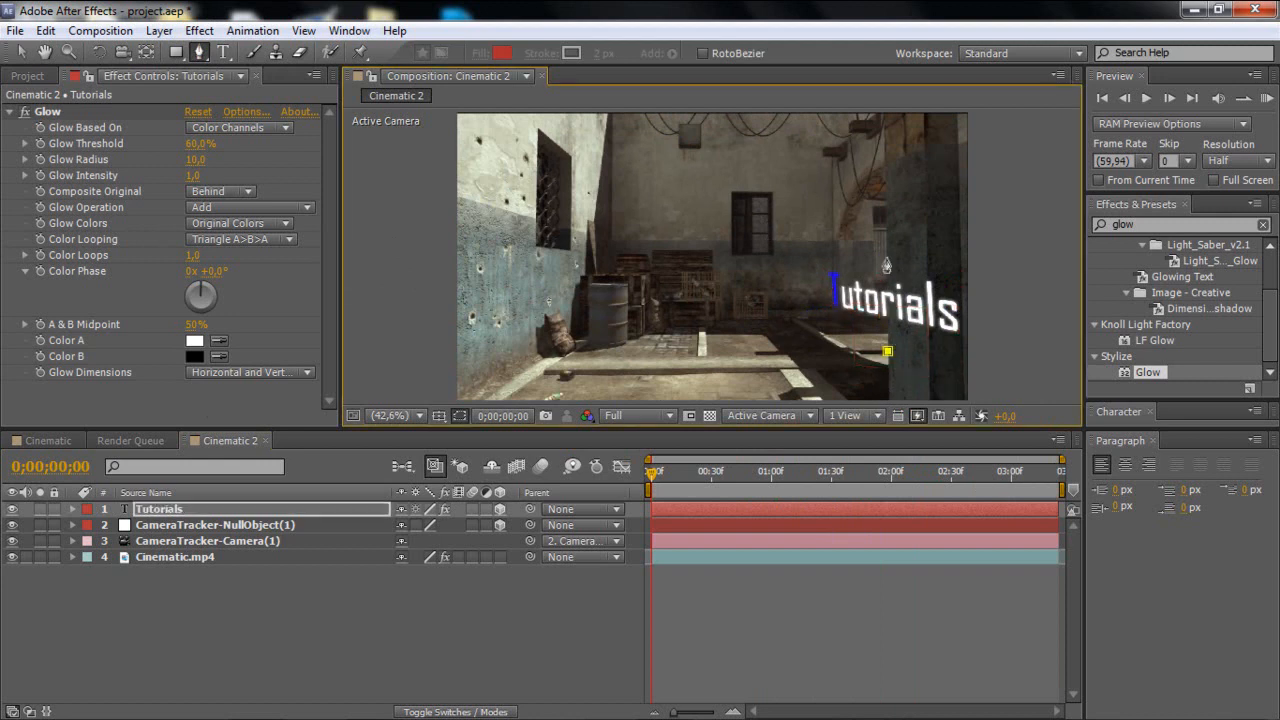
Mask the right-hand pillar with an inverted, 3 px feathered mask keyframed to follow it
left_click_drag(888, 351, 977, 337)
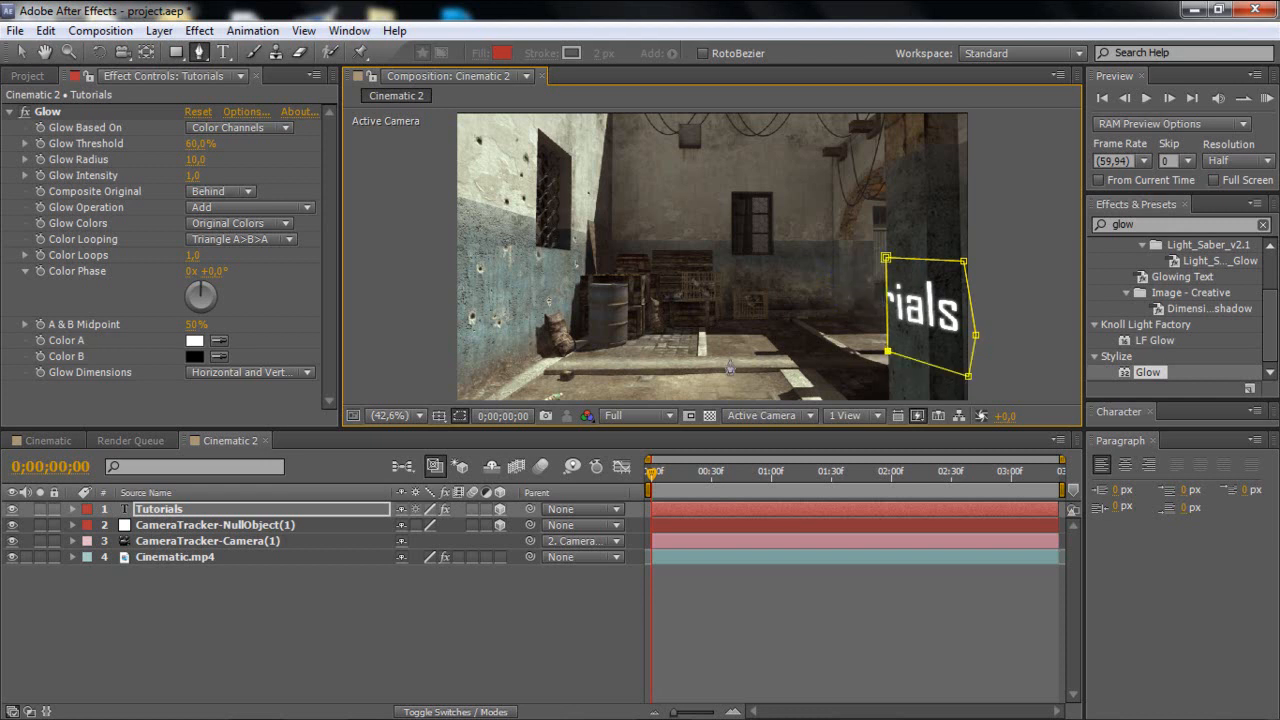
left_click(159, 509)
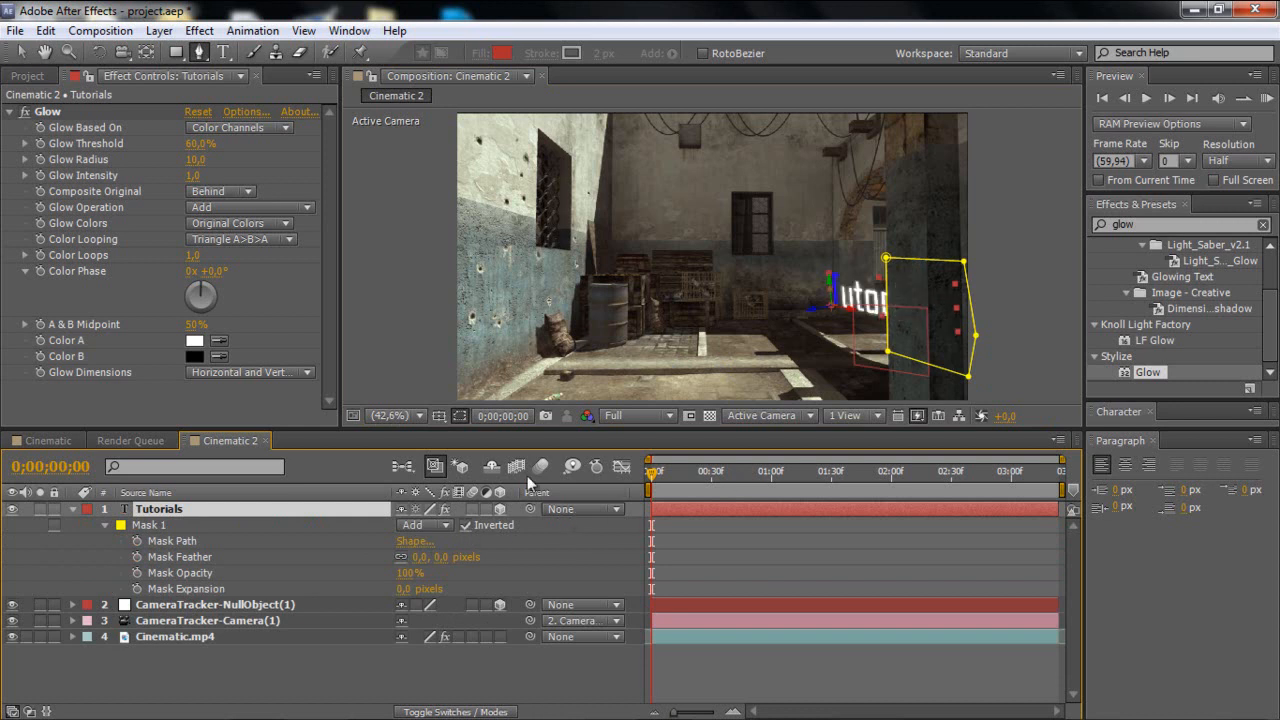
mouse_move(420, 521)
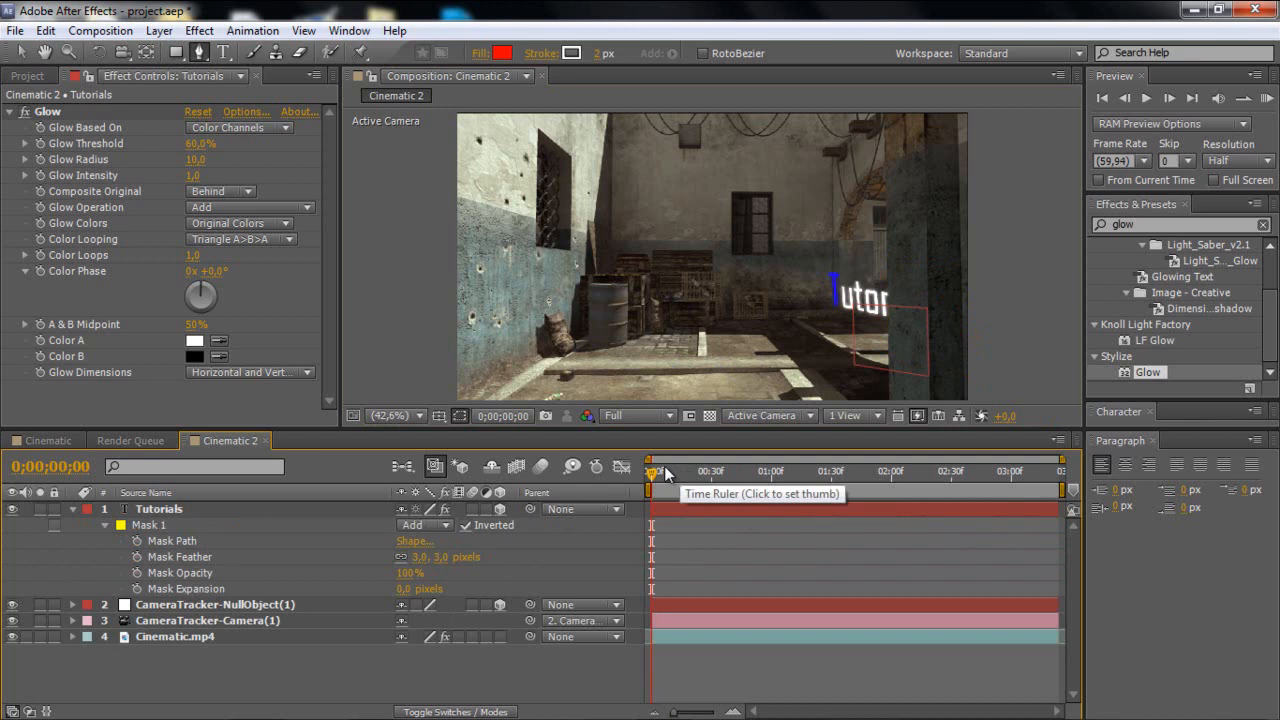
left_click(189, 540)
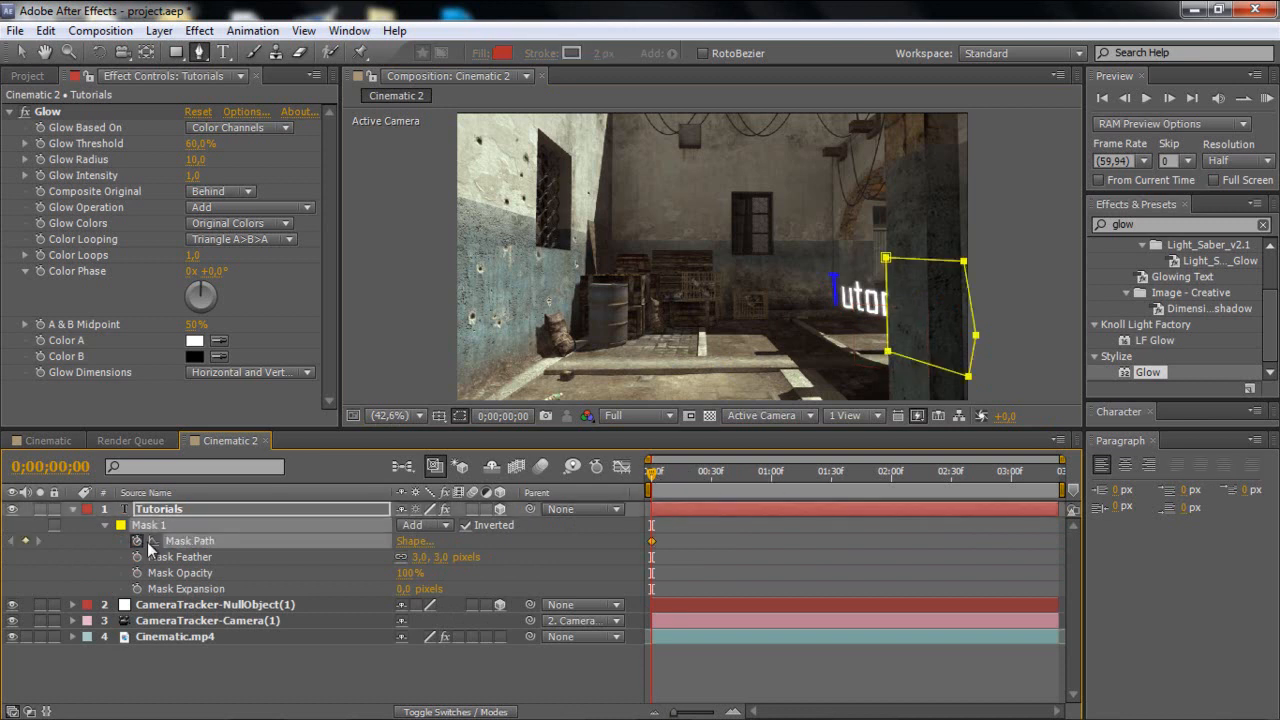
mouse_move(443, 505)
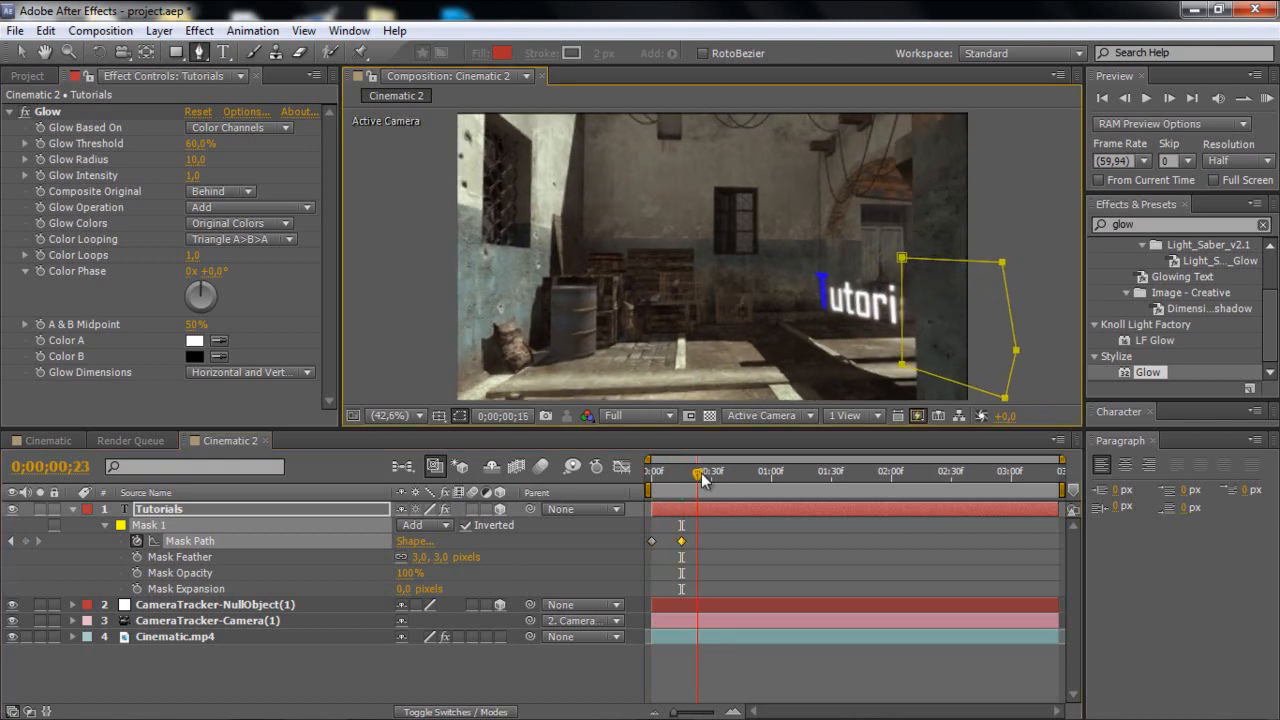
left_click_drag(700, 471, 710, 471)
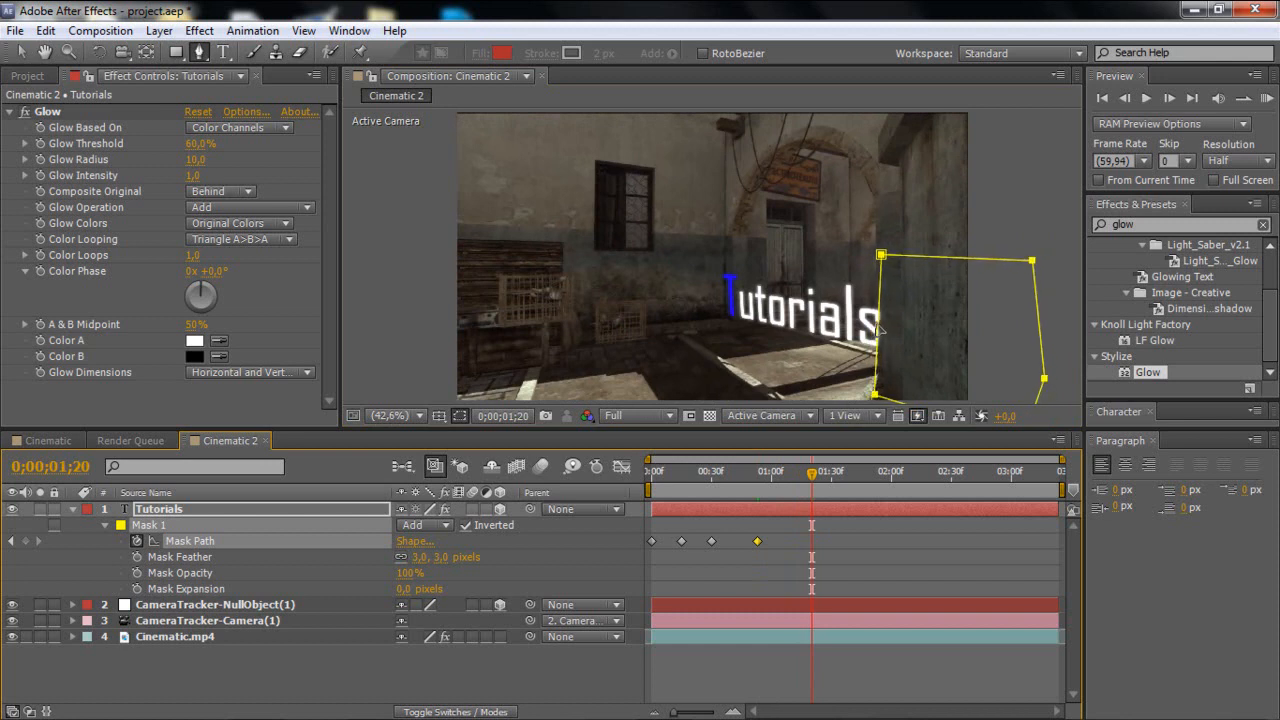
left_click(812, 471)
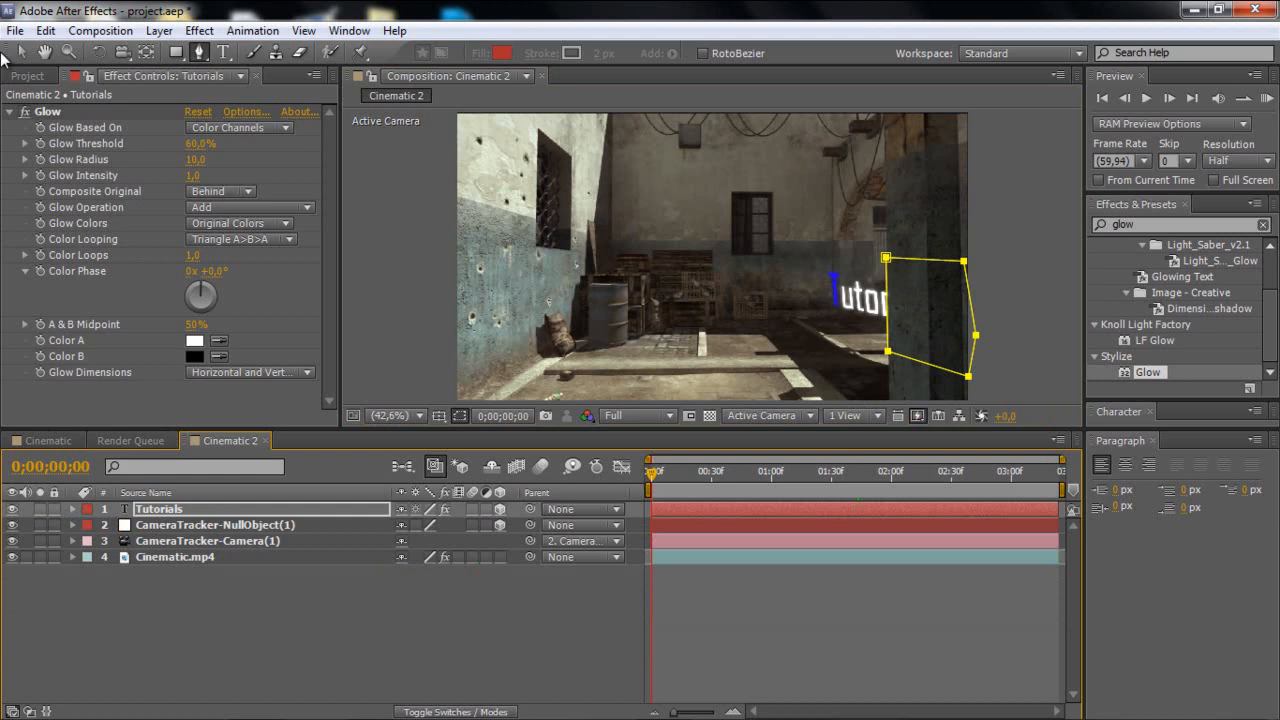
Create the Cinematic 3 comp from Cinematic.mp4 and scrub through the footage
left_click(28, 75)
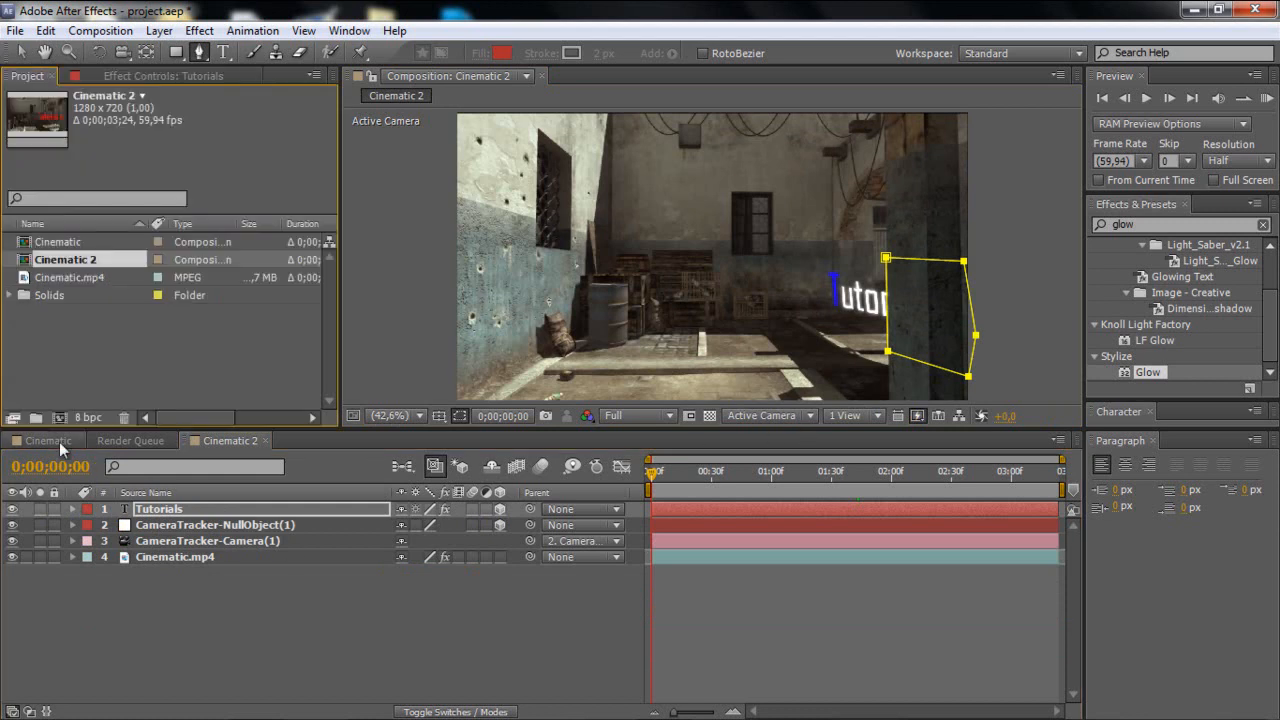
left_click(47, 440)
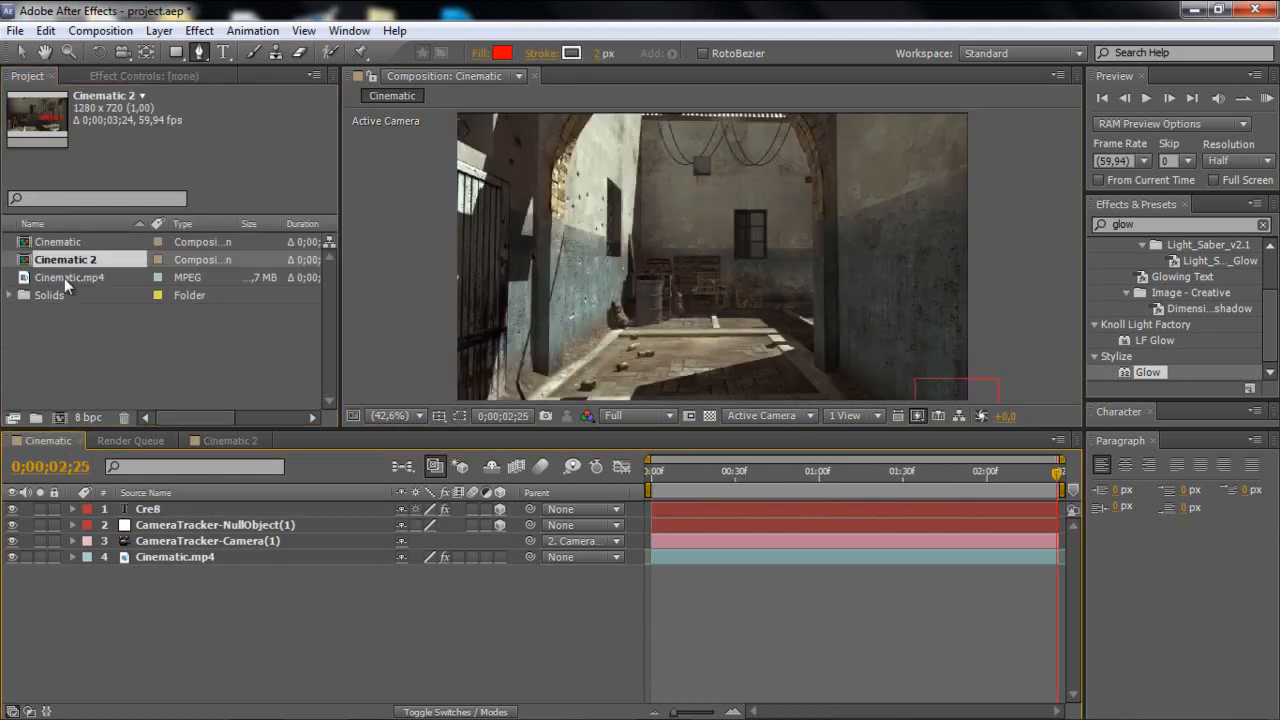
left_click(69, 277)
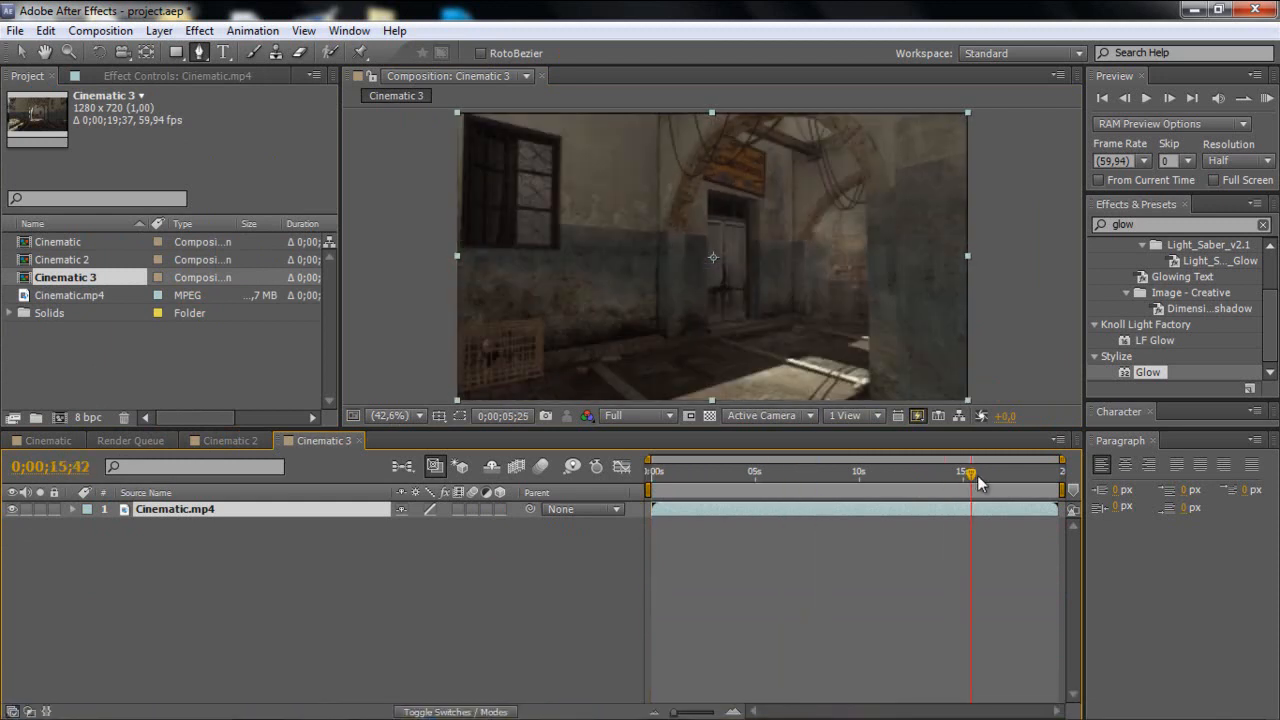
left_click_drag(969, 471, 920, 471)
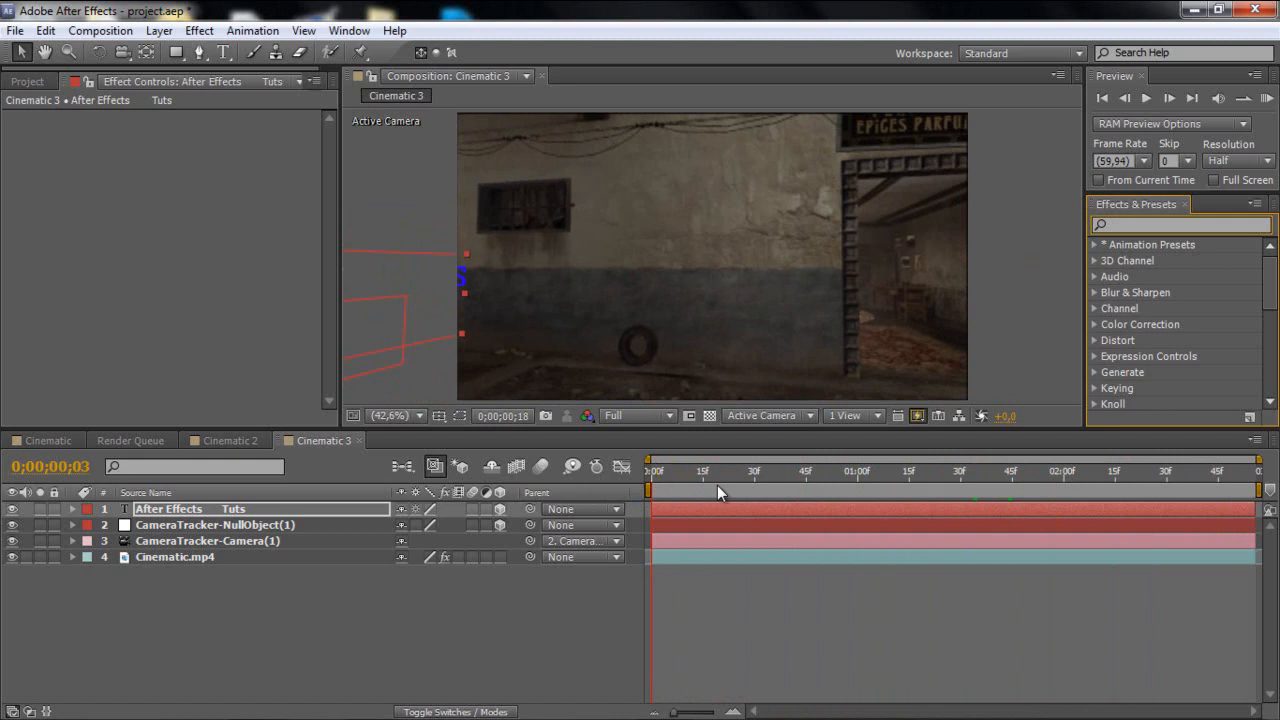
Apply Stylize > Glow to the After Effects Tuts title and check it at later frames
left_click(792, 470)
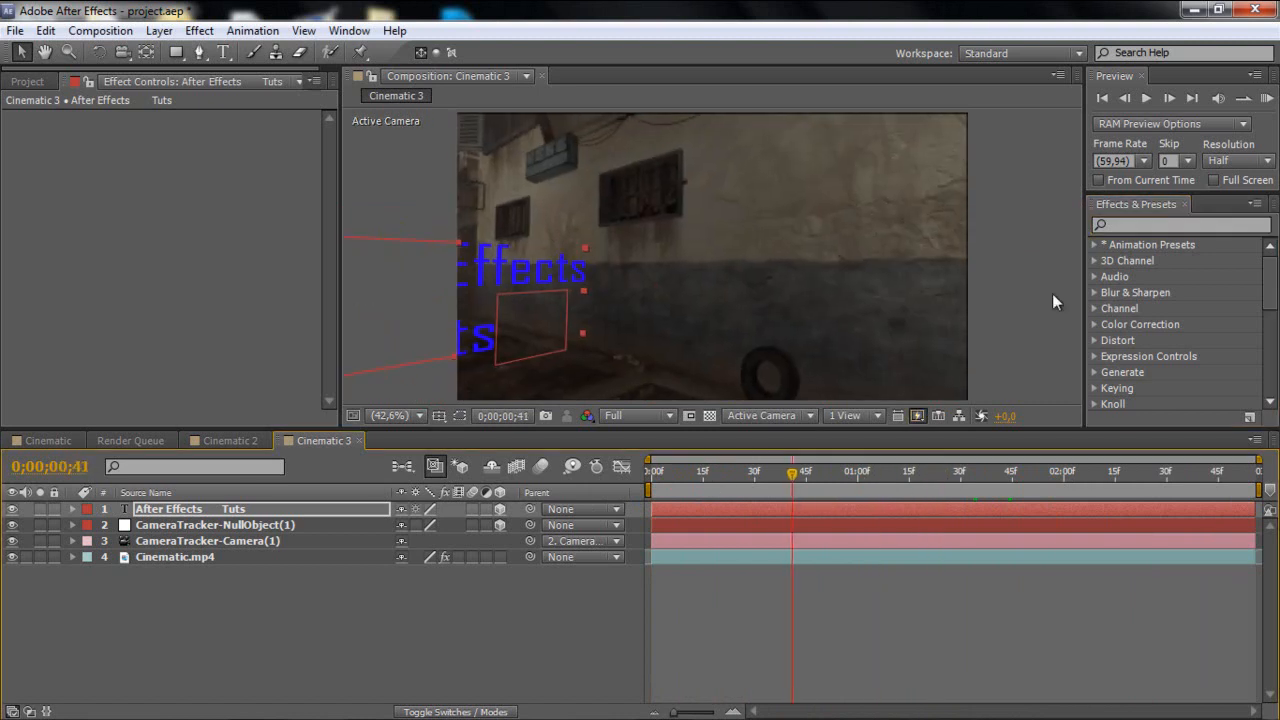
left_click(1180, 224)
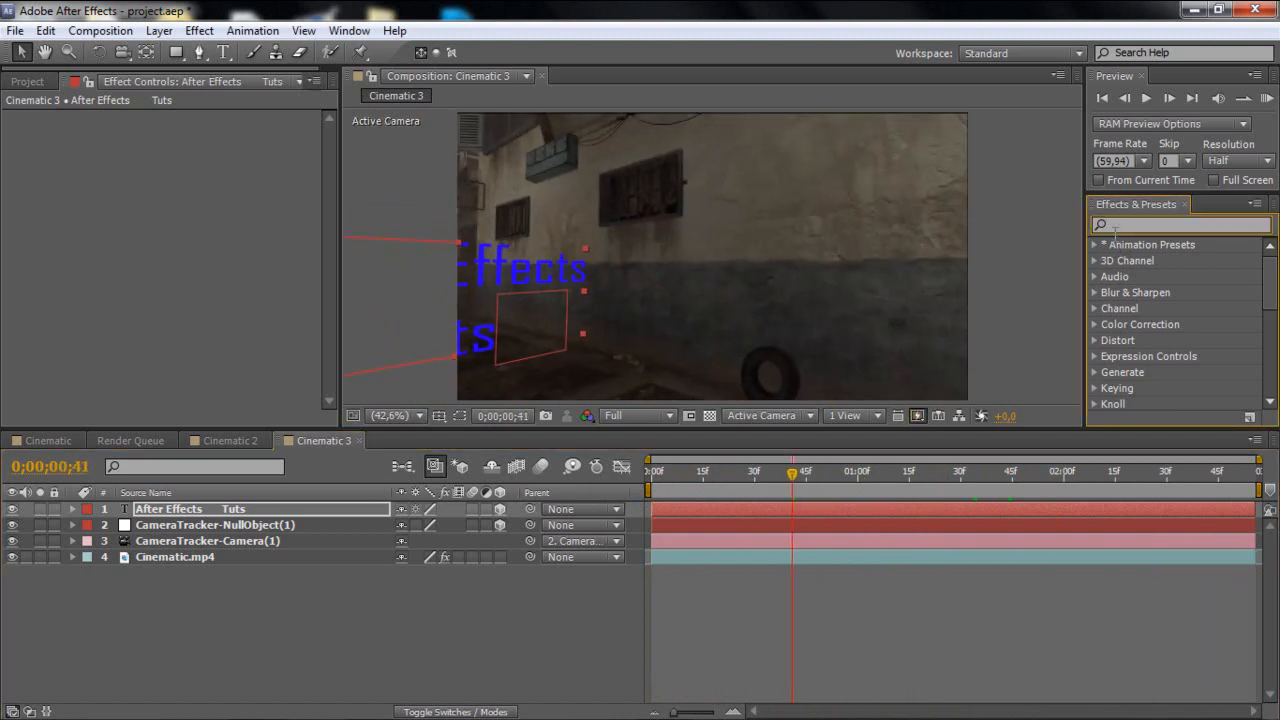
type("glow")
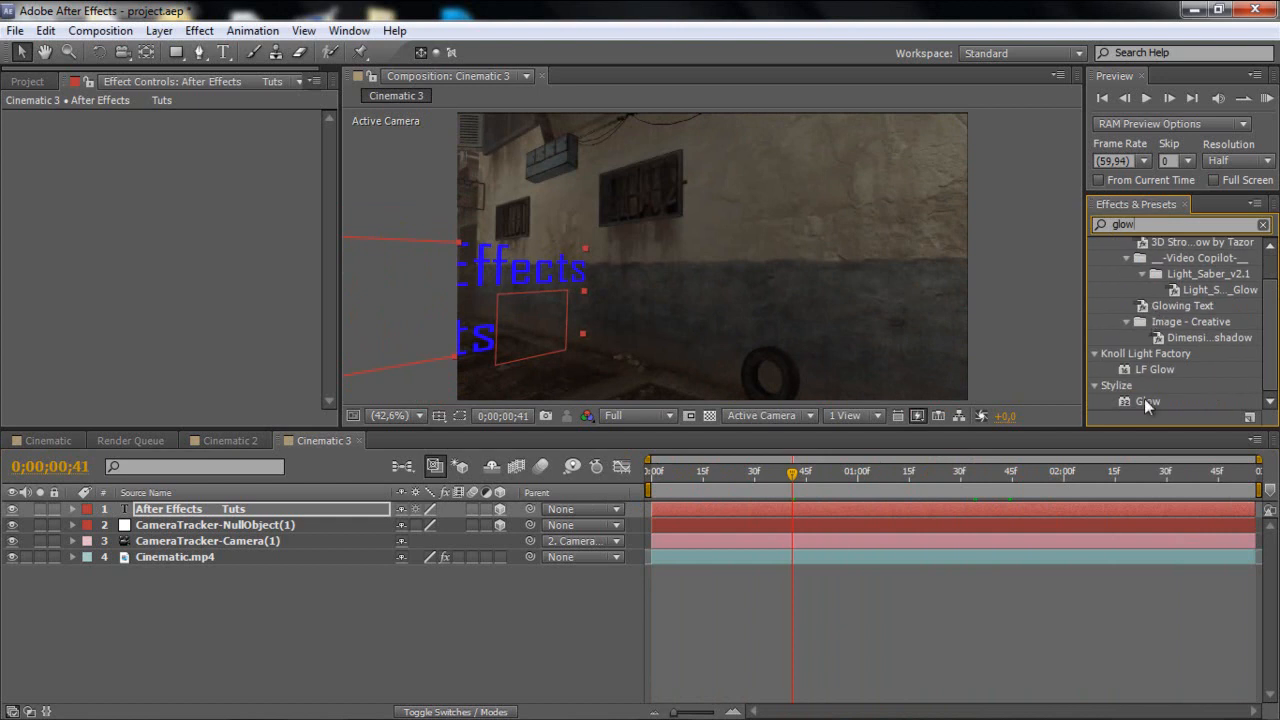
double_click(1147, 401)
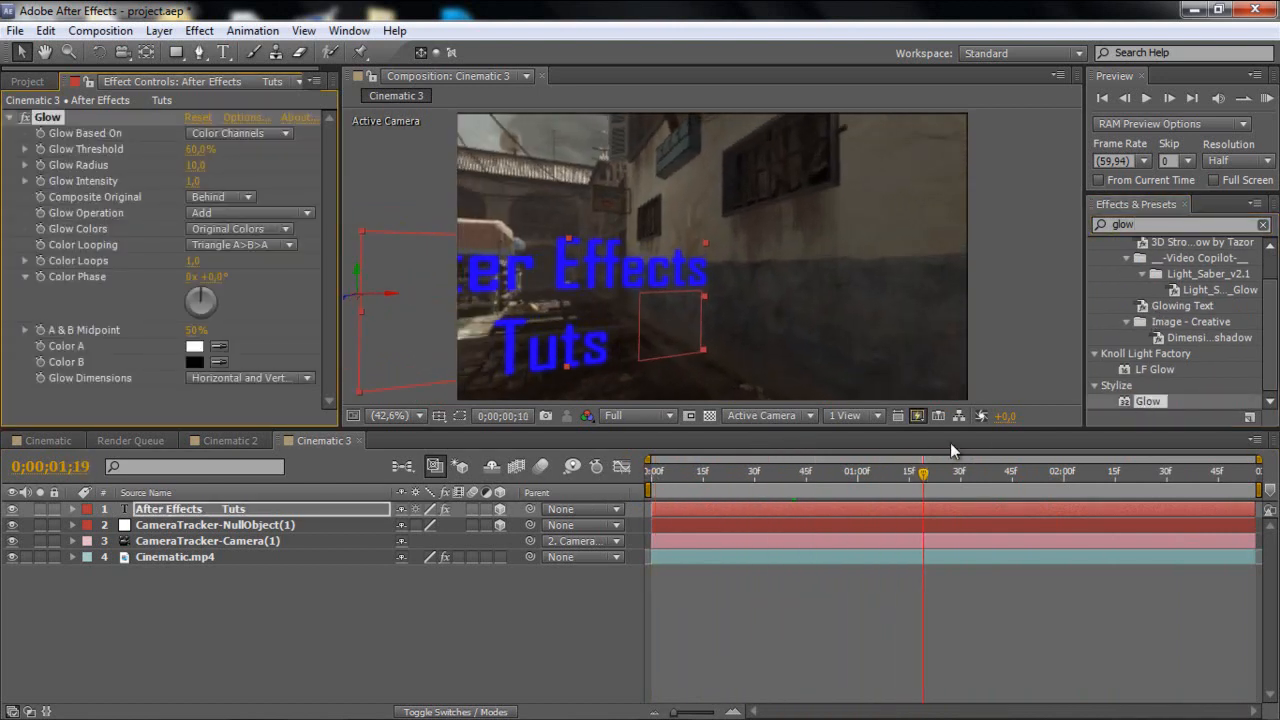
left_click(1010, 470)
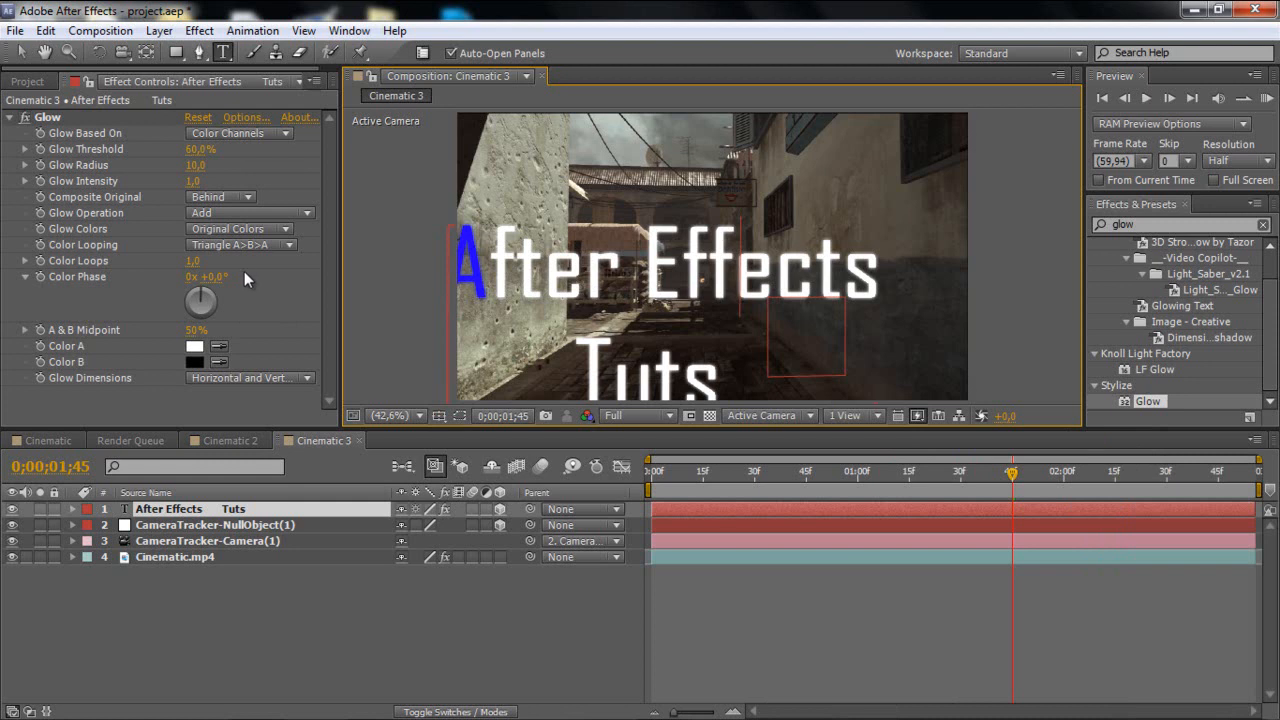
mouse_move(705, 458)
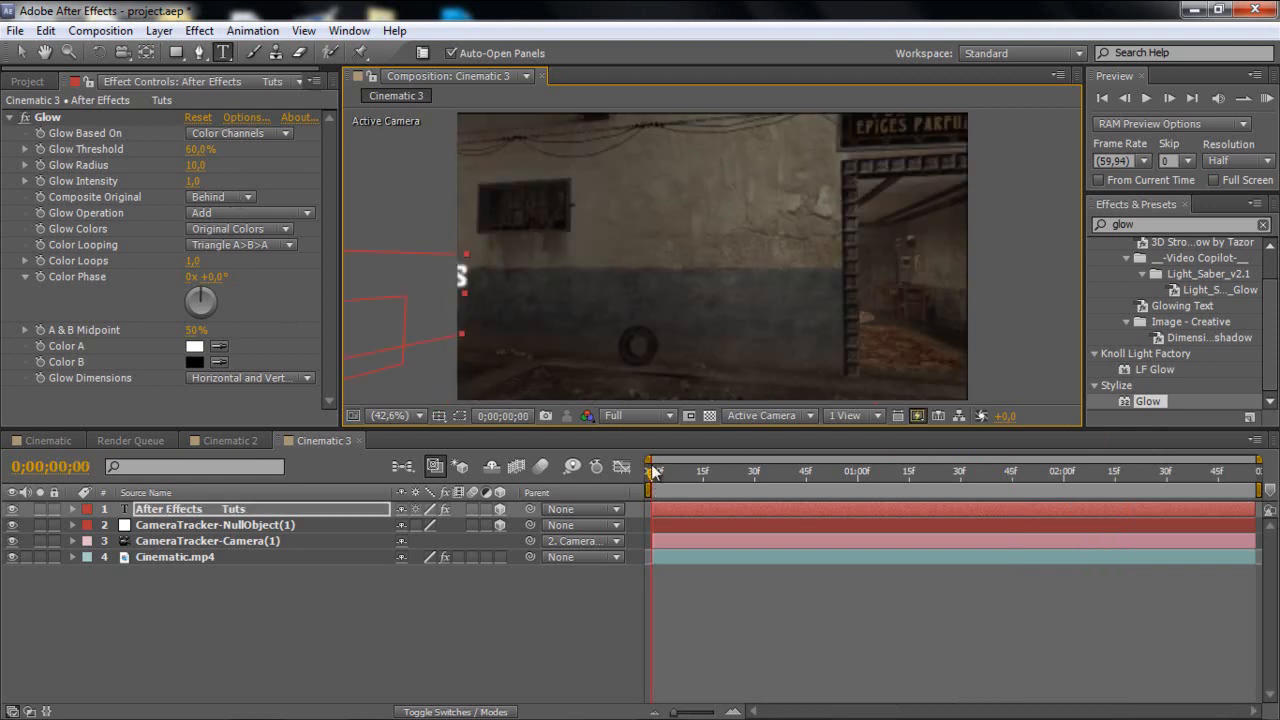
left_click(795, 470)
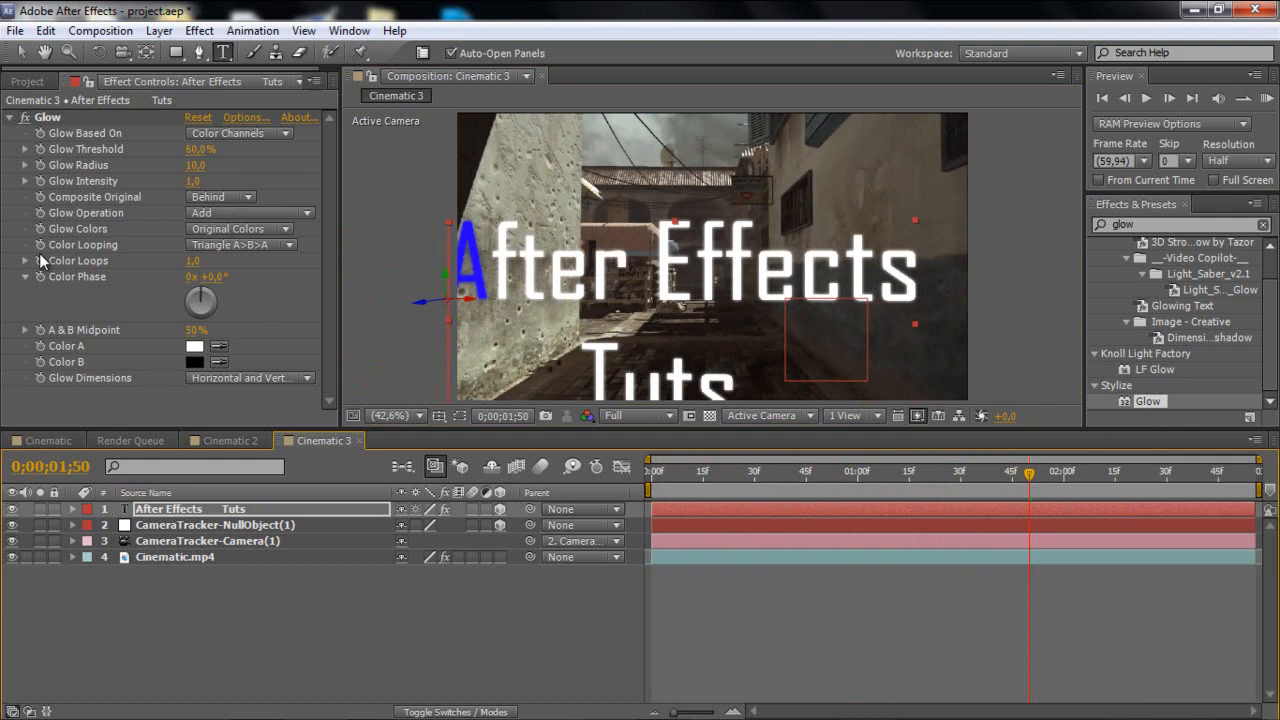
Create the Cinematic 4 comp from Cinematic.mp4 in the Project panel
left_click(28, 81)
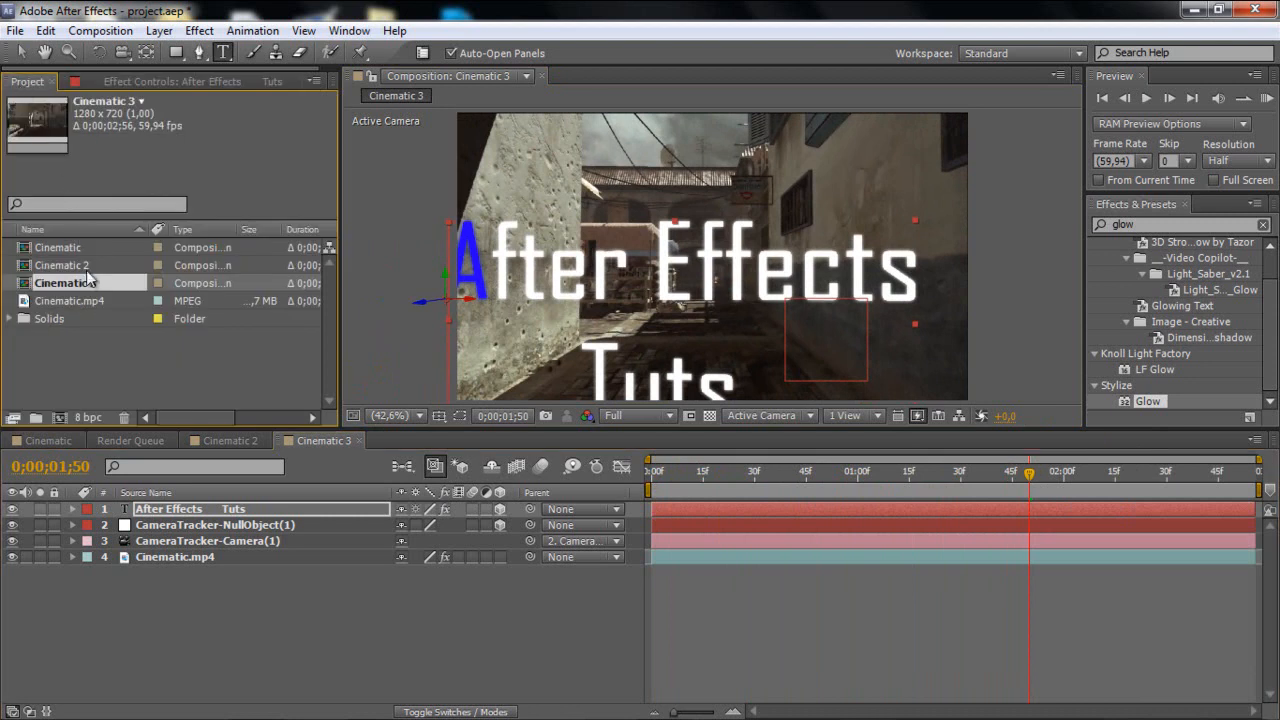
left_click(74, 300)
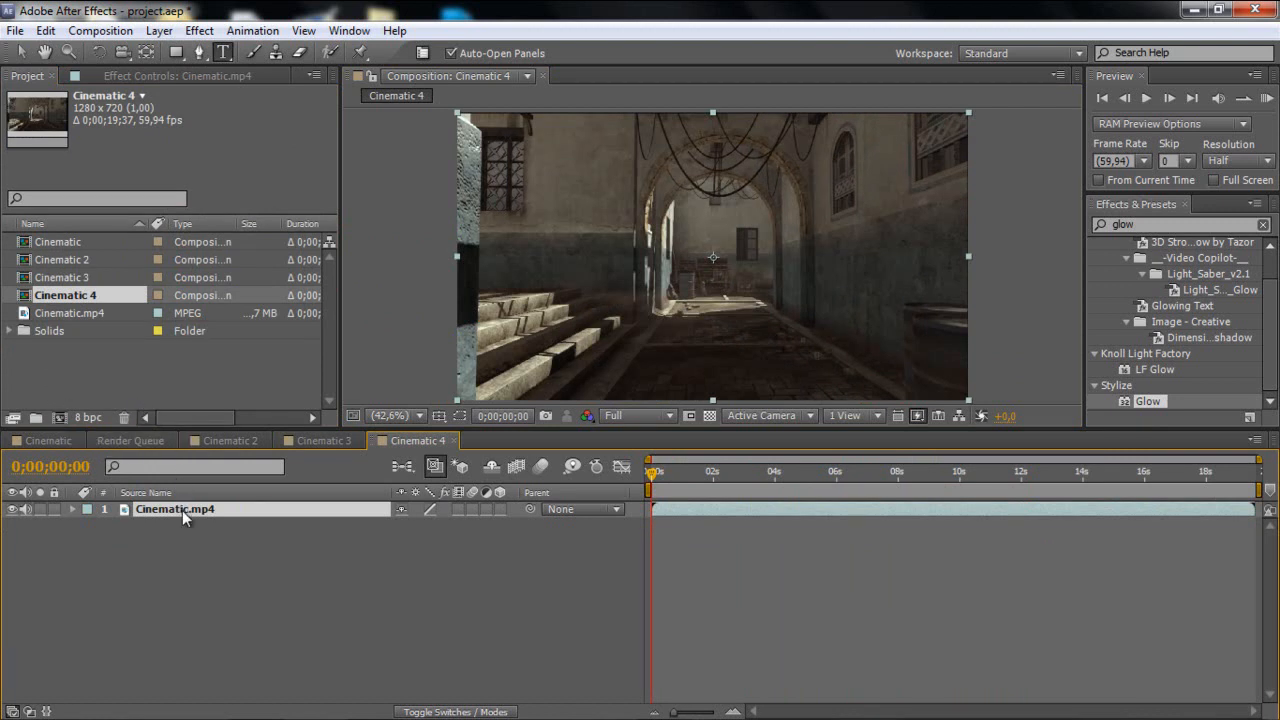
Close Cinematic 4 and make a new 1280×720, 20-second comp named Main comp
left_click(320, 440)
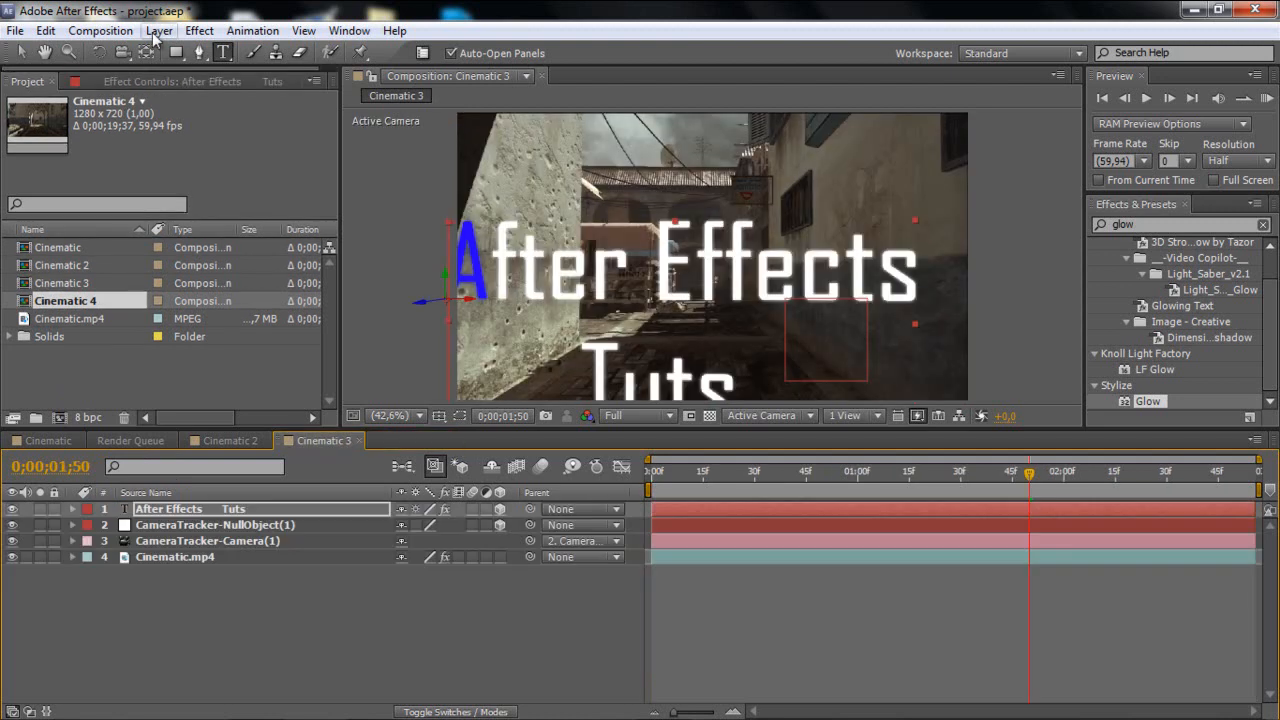
left_click(99, 30)
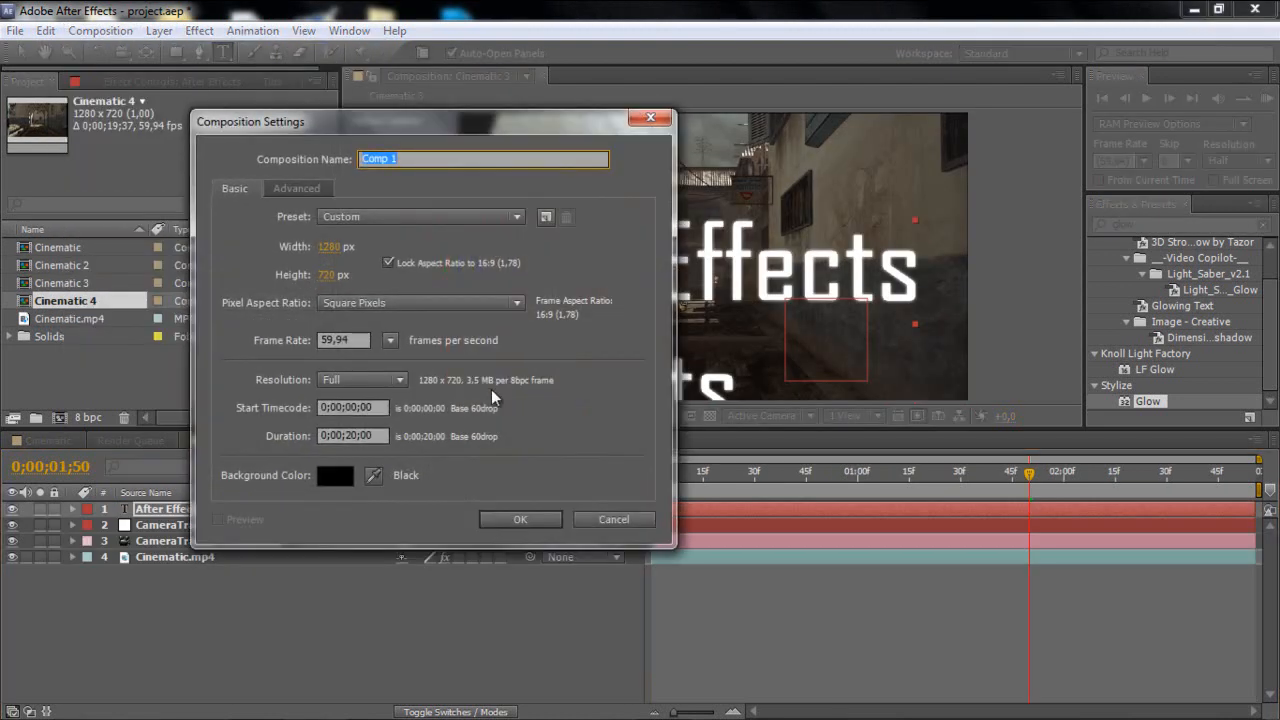
type("Ma")
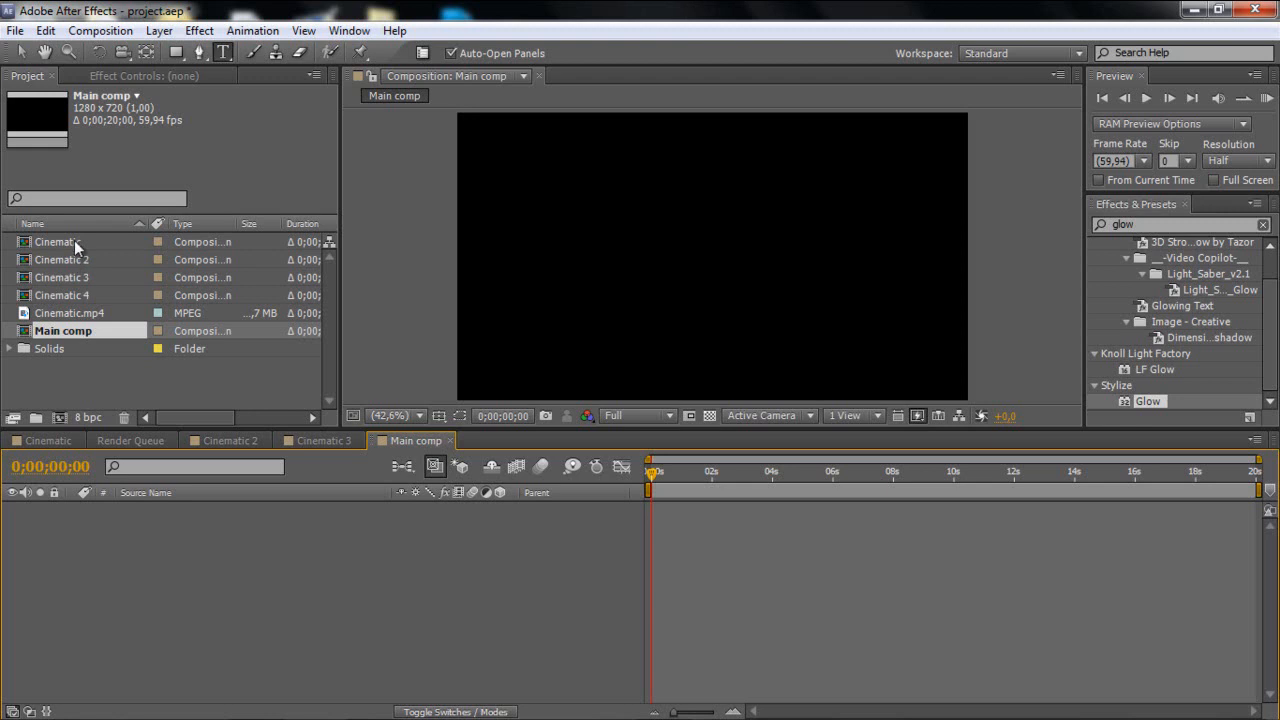
Layer the Cinematic comp over Cinematic.mp4 in Main comp and step through the opening frames
double_click(60, 242)
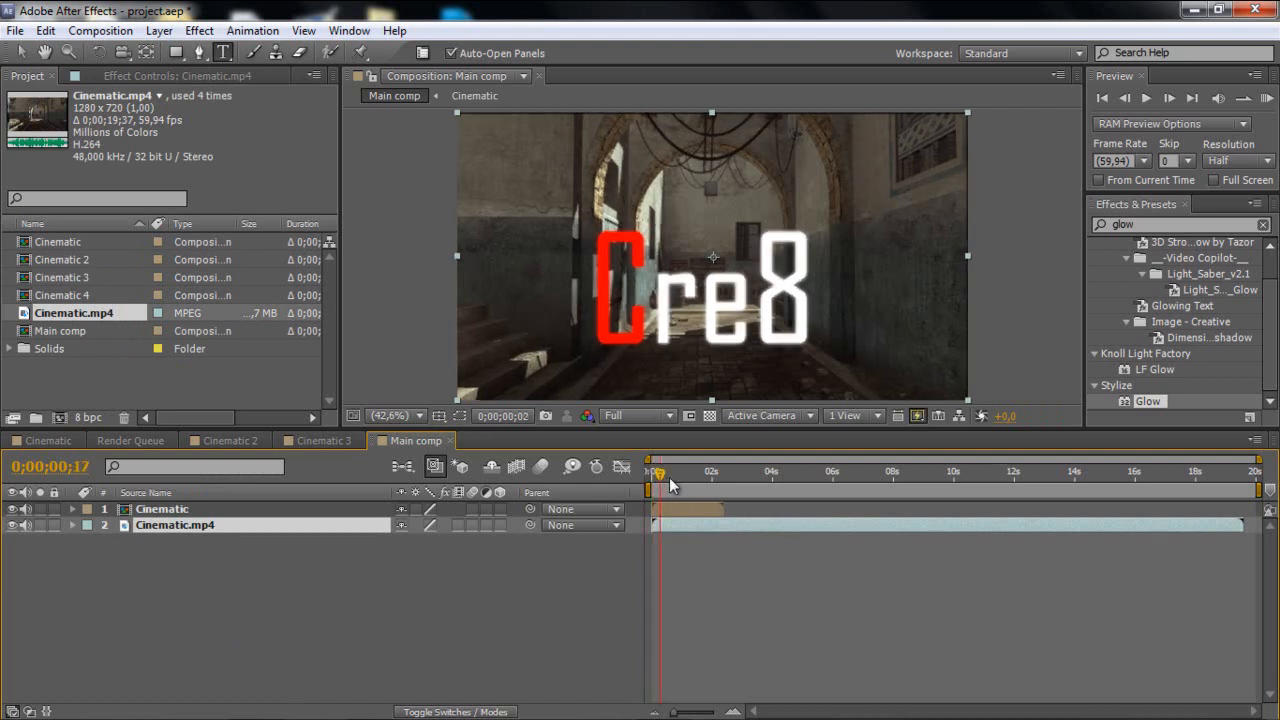
left_click_drag(655, 471, 705, 471)
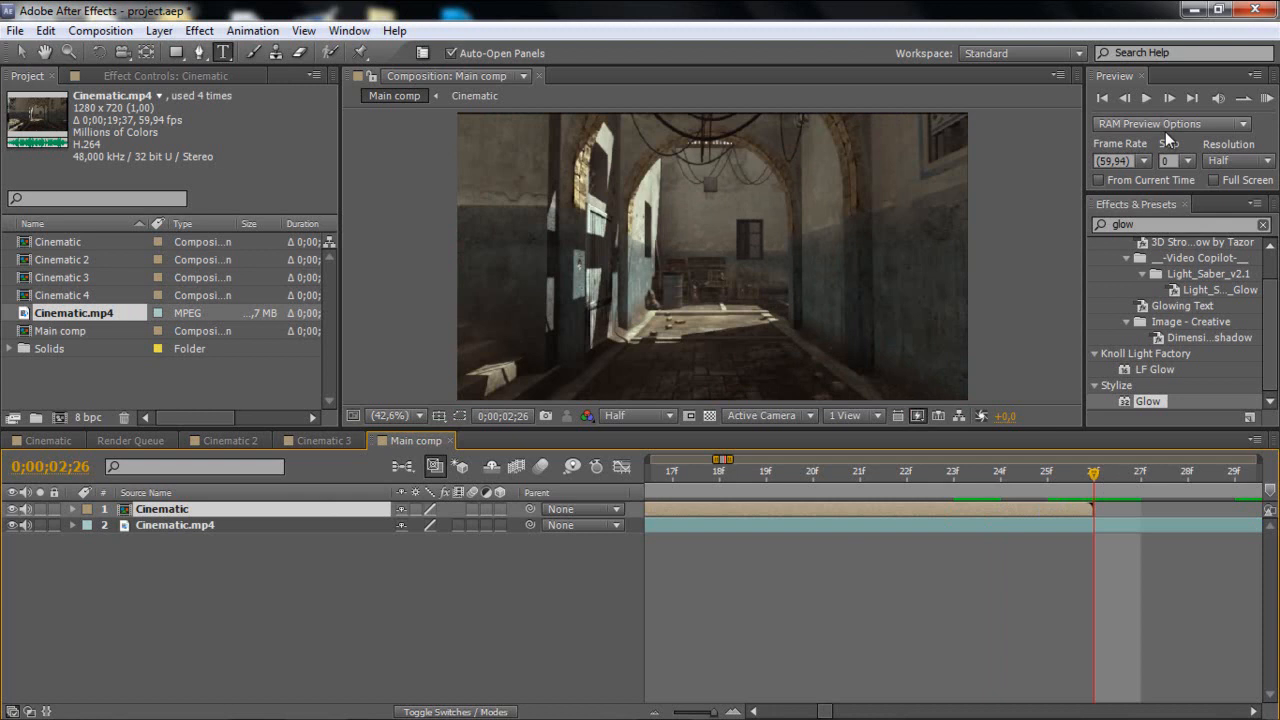
mouse_move(1113, 490)
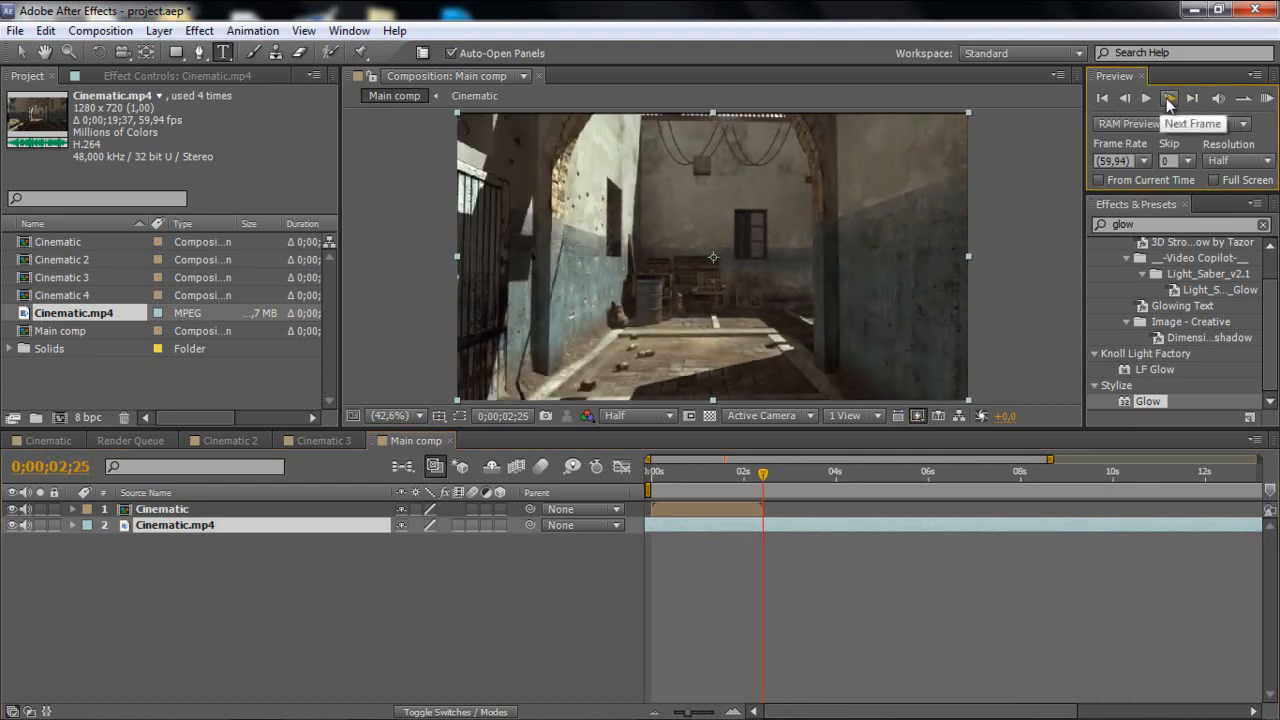
left_click(1169, 97)
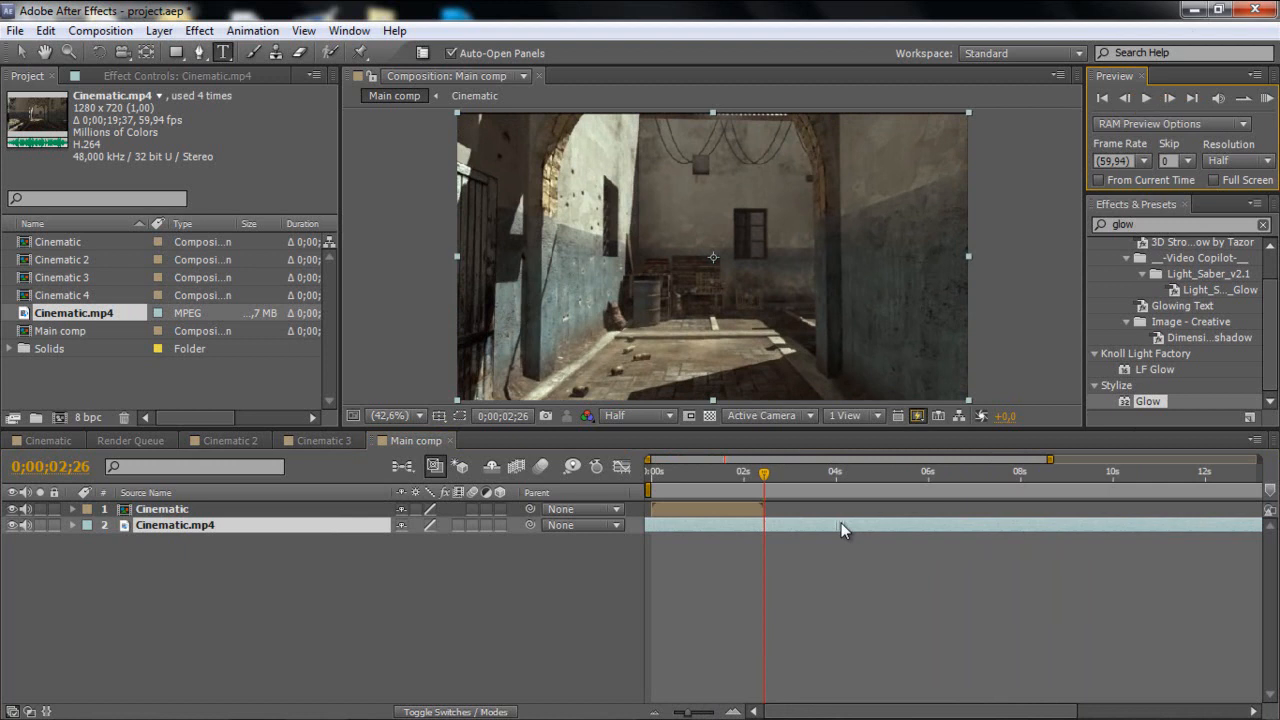
left_click(1123, 97)
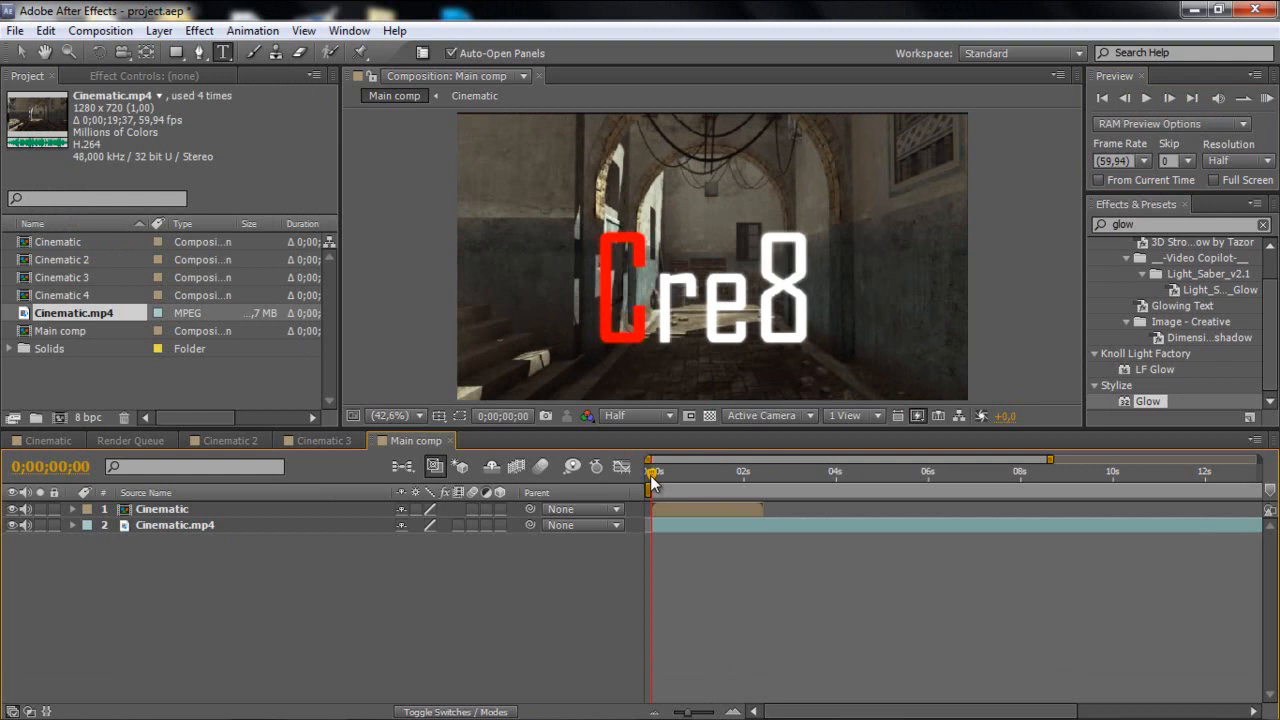
Scrub Main comp past the first title to about 4;12 and select Cinematic 2 as the top layer
left_click_drag(655, 471, 725, 471)
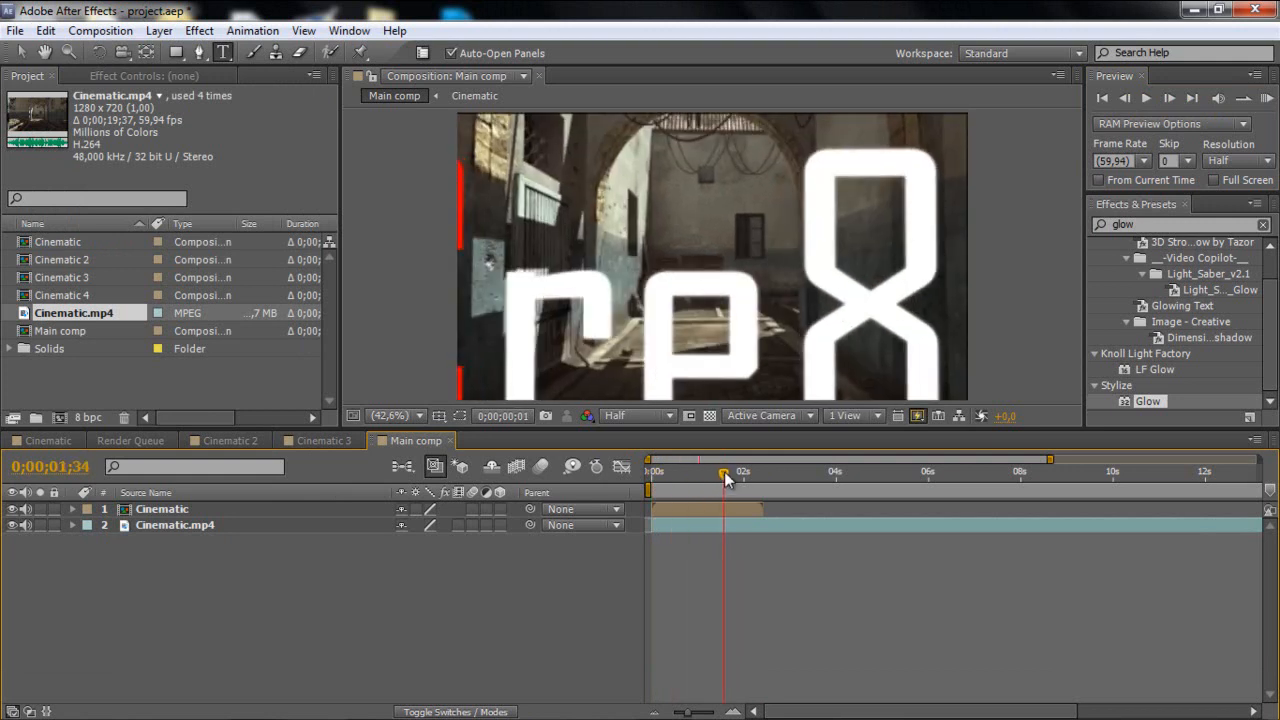
left_click_drag(725, 478, 768, 478)
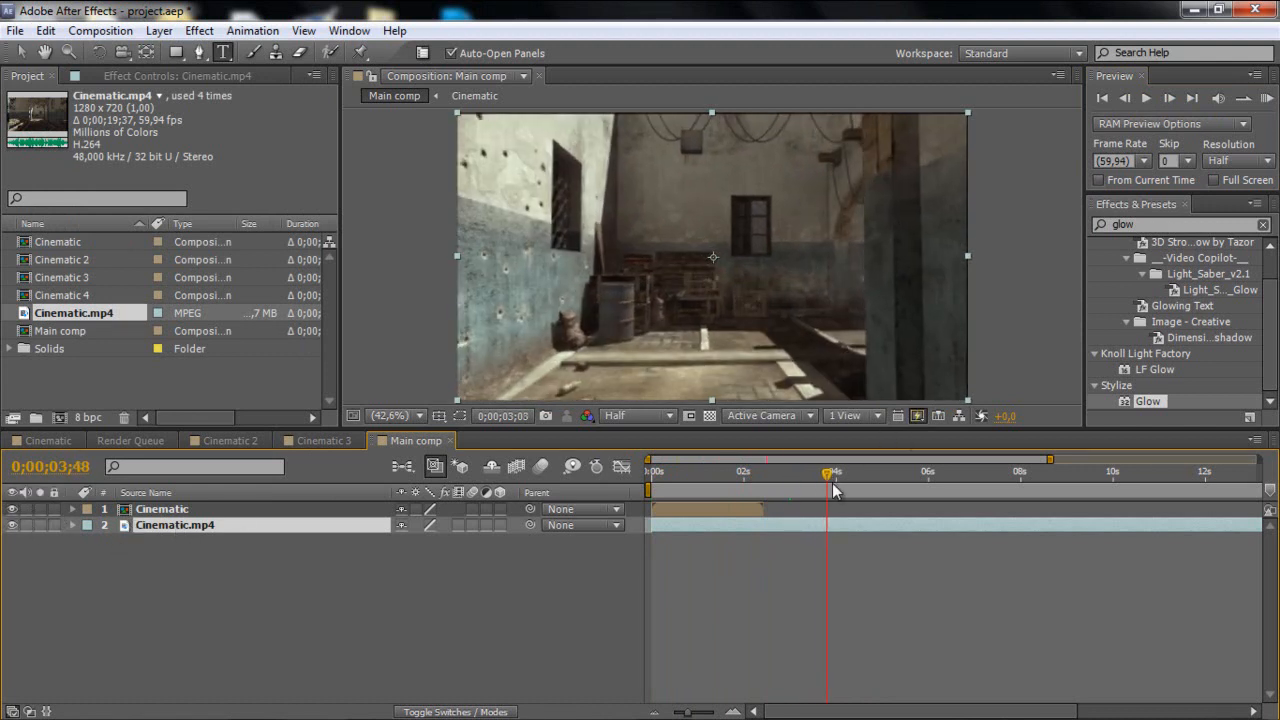
left_click_drag(827, 490, 843, 490)
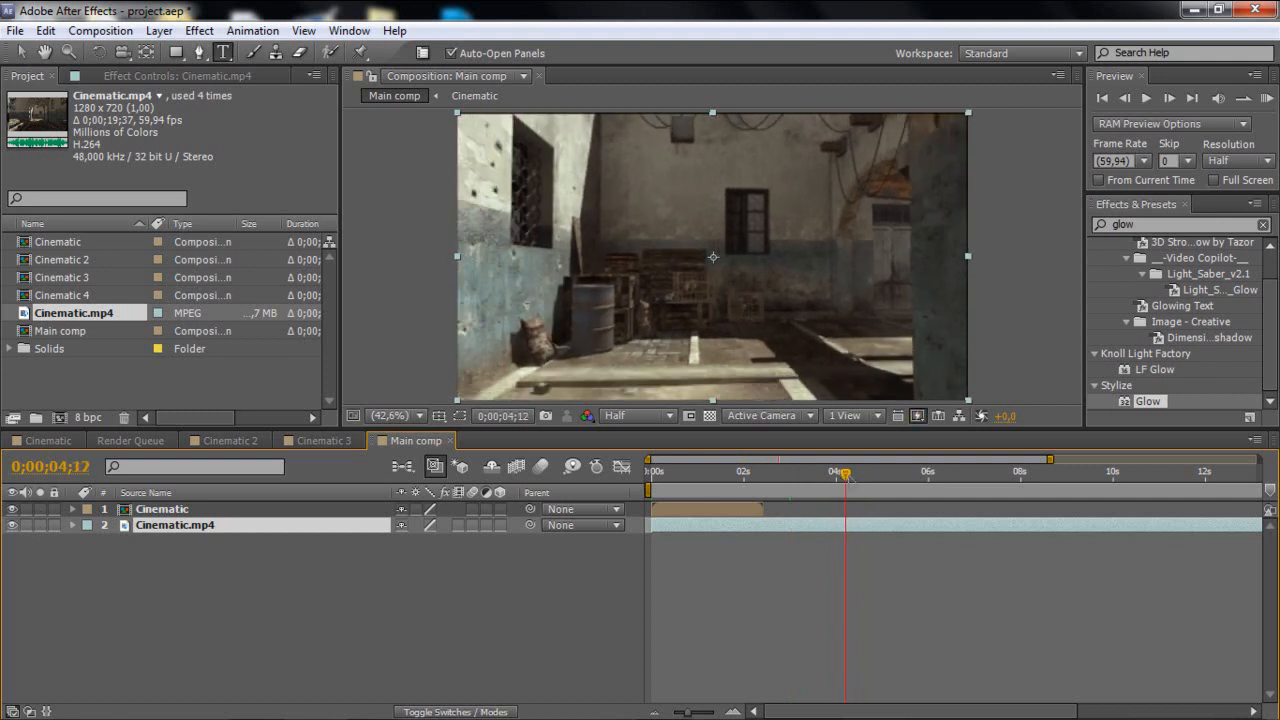
left_click(65, 259)
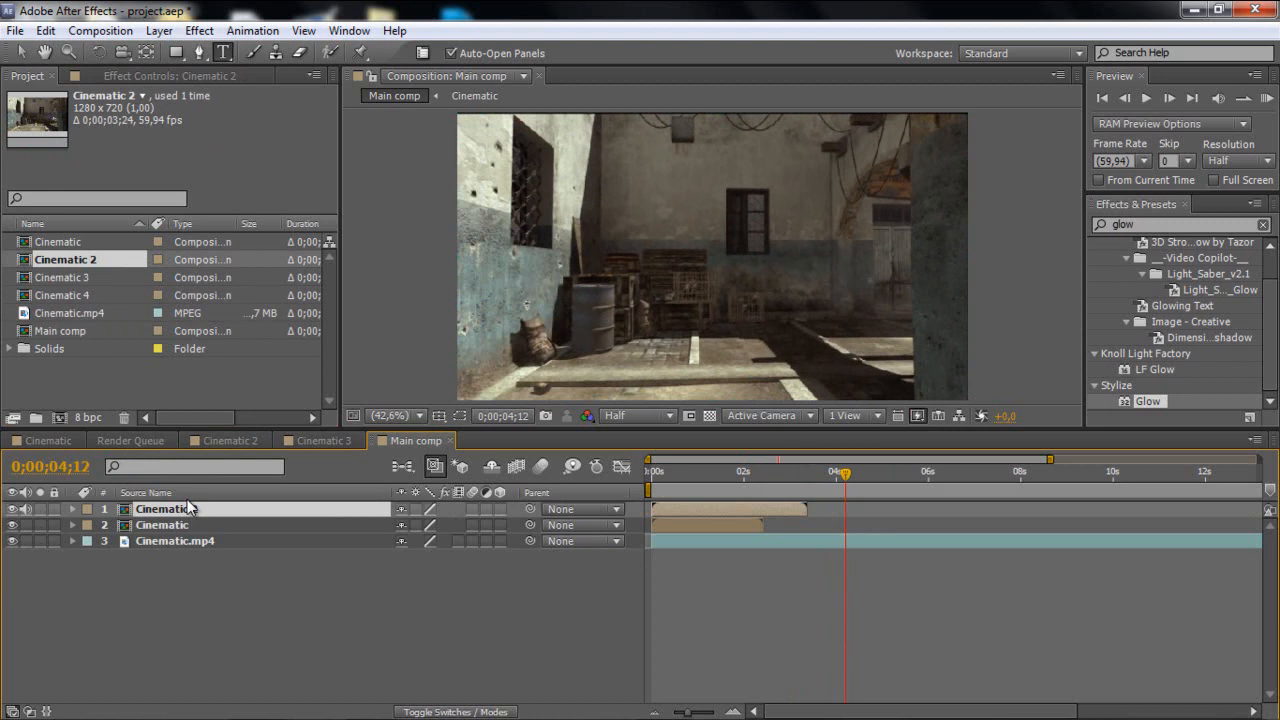
Slide the Cinematic 2 layer bar so its in-point sits just before 4 seconds
left_click_drag(728, 509, 915, 509)
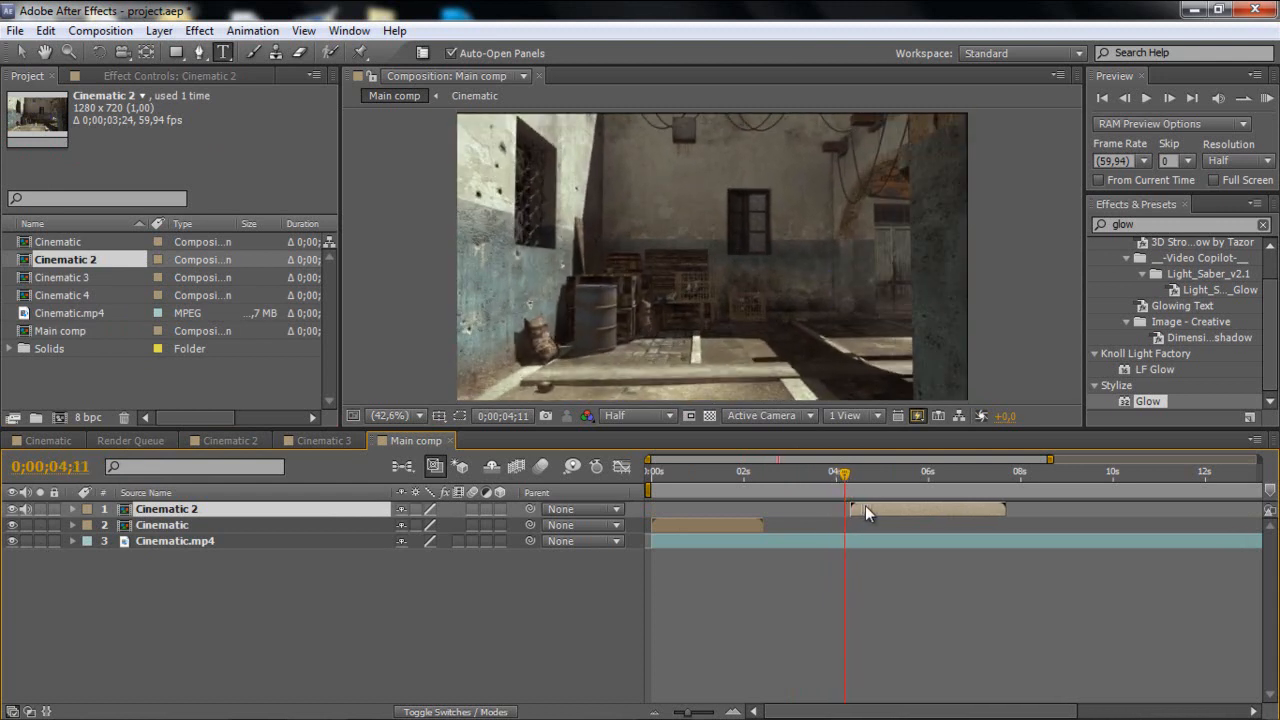
left_click_drag(842, 471, 850, 471)
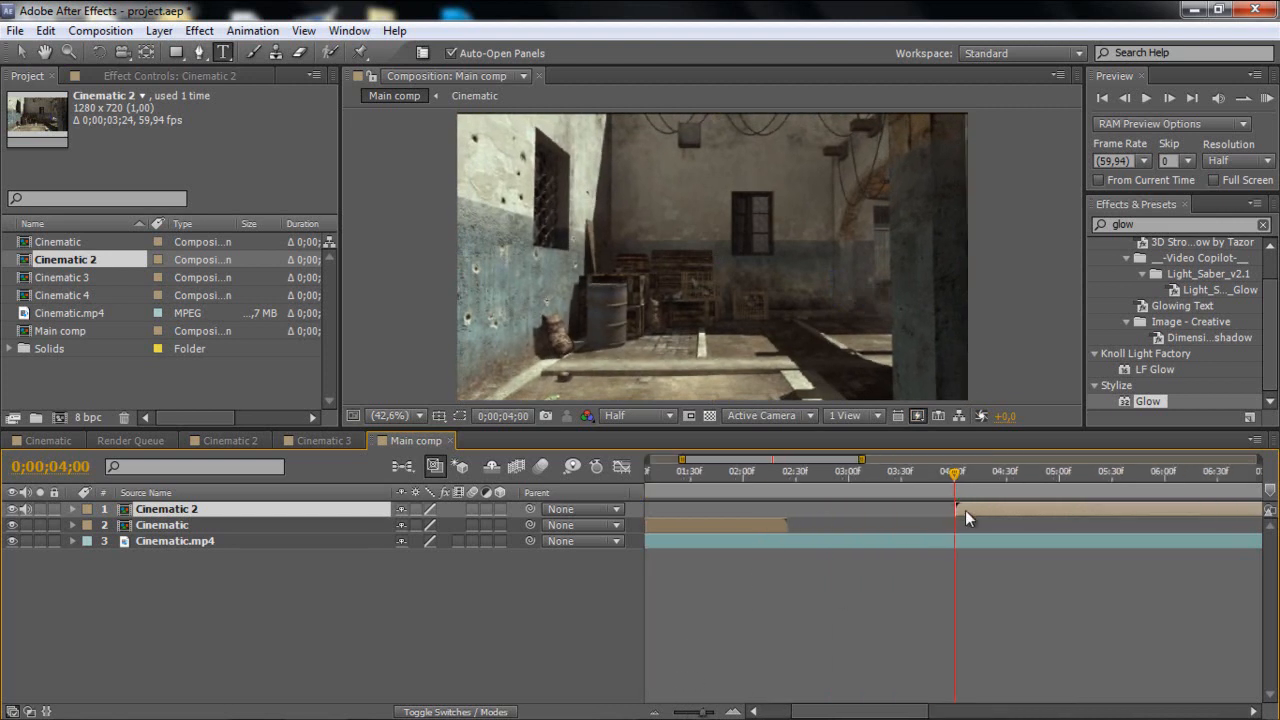
left_click_drag(953, 471, 949, 471)
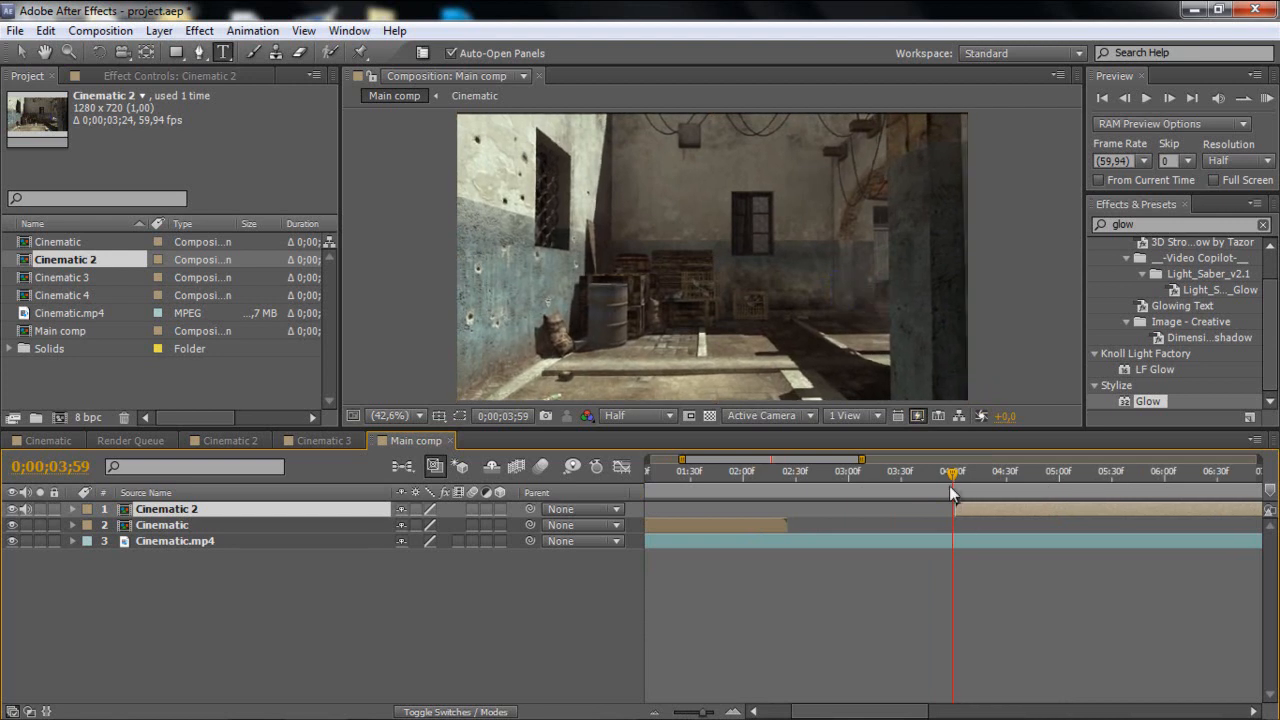
left_click(953, 471)
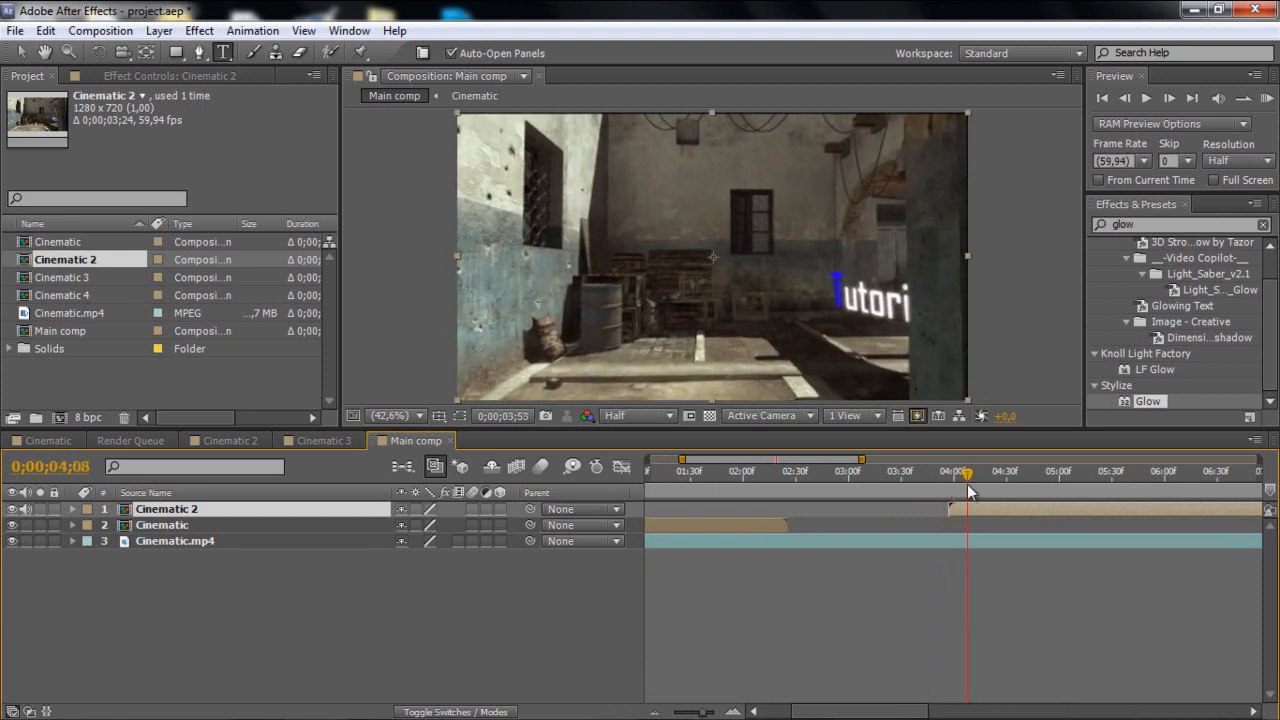
left_click_drag(968, 471, 945, 471)
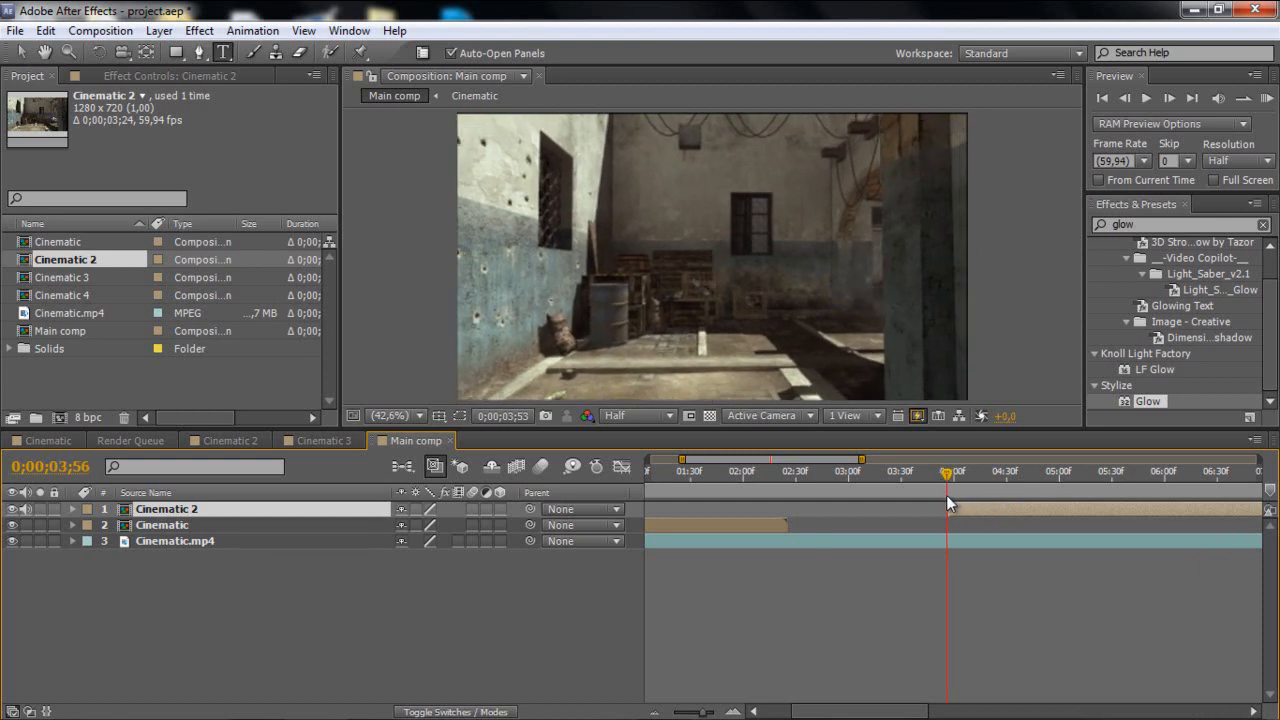
Keyframe Cinematic 2 Opacity from 0% at its in-point to 100% about 15 frames later
left_click(72, 509)
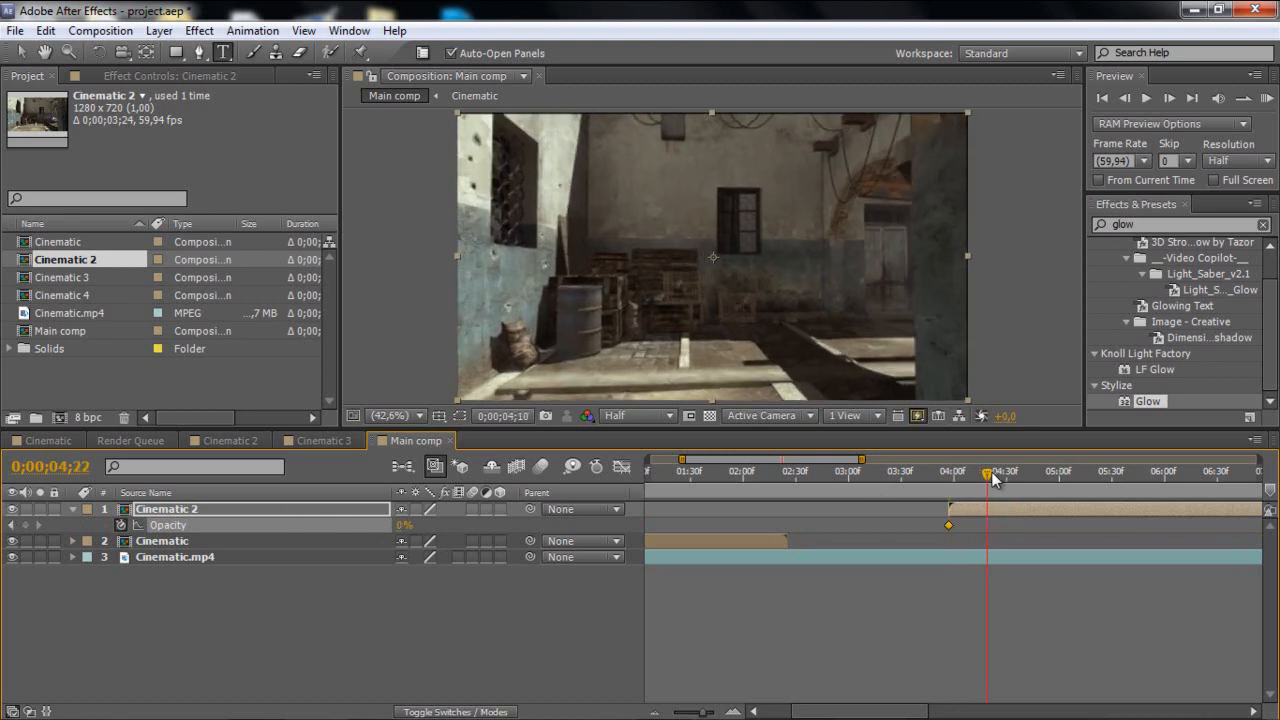
left_click_drag(990, 471, 980, 471)
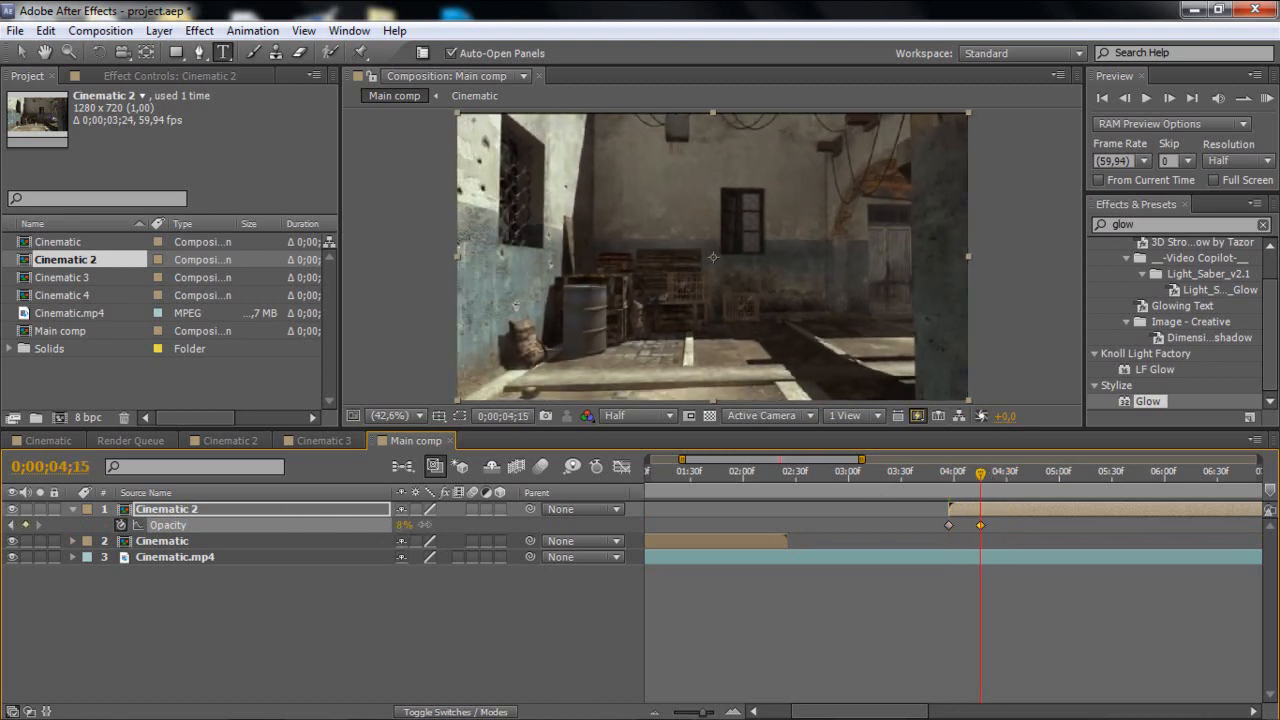
left_click_drag(980, 471, 938, 471)
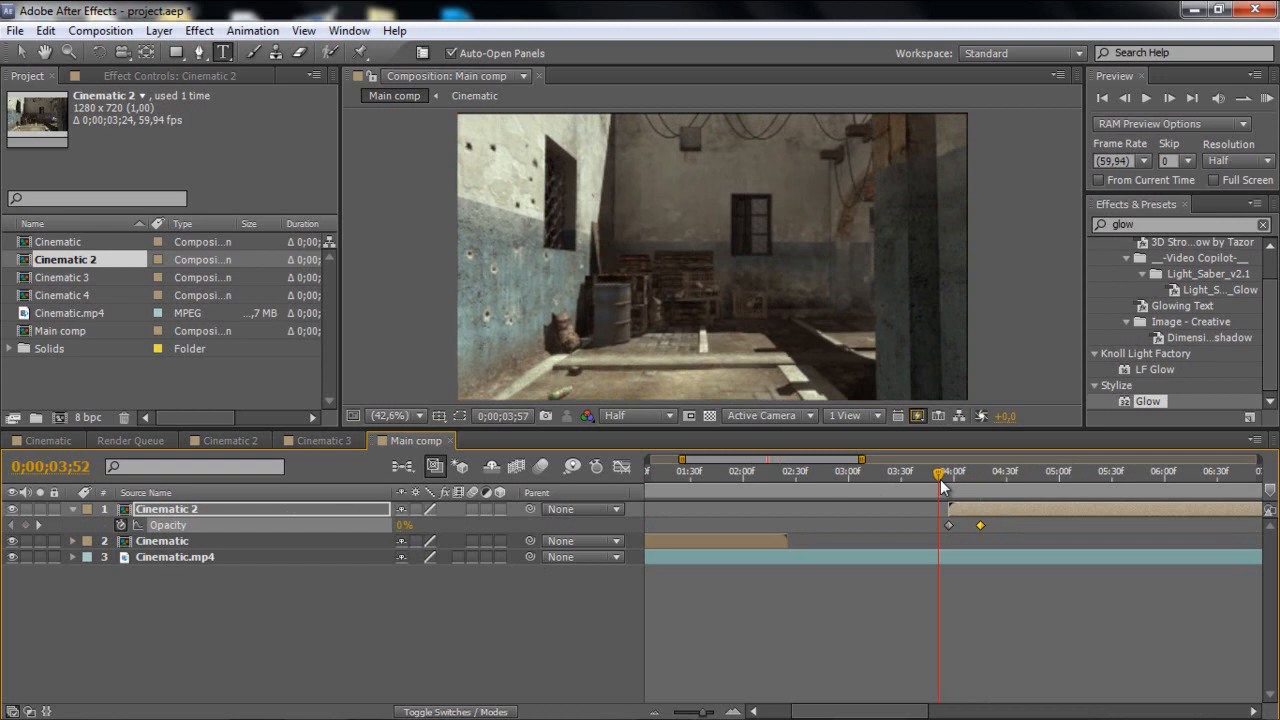
left_click_drag(940, 471, 1083, 471)
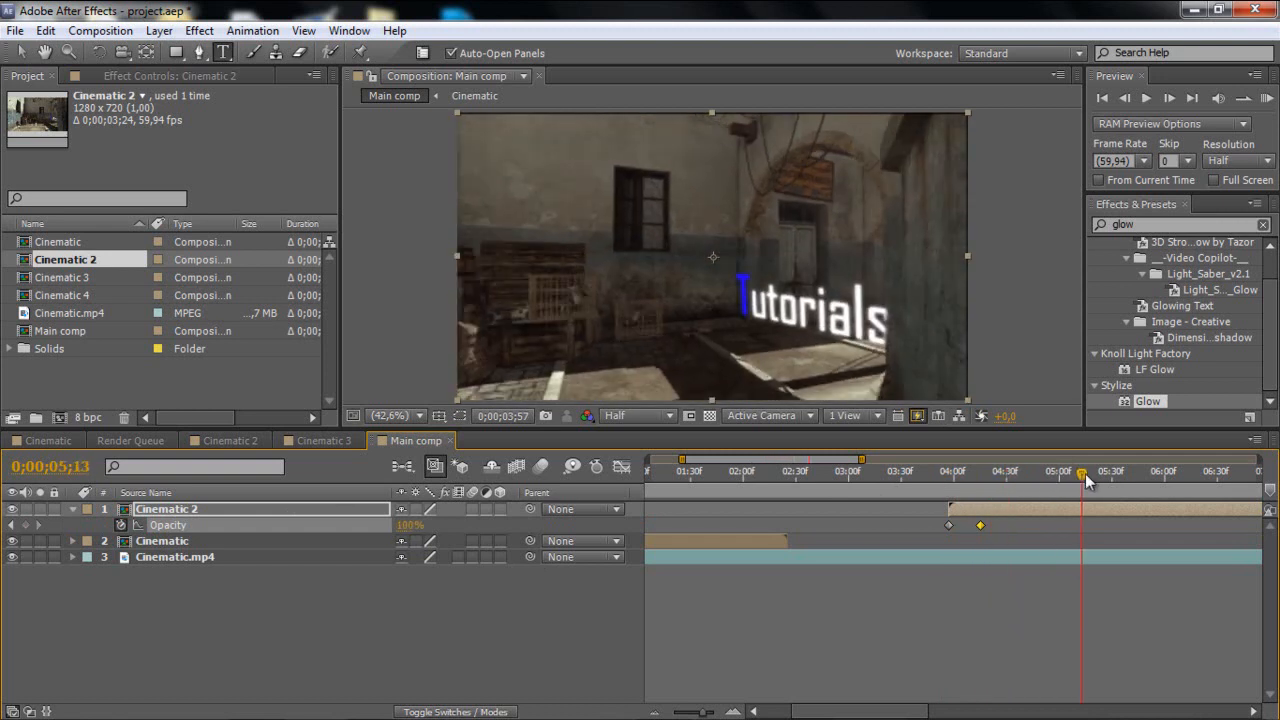
left_click_drag(1083, 472, 1230, 472)
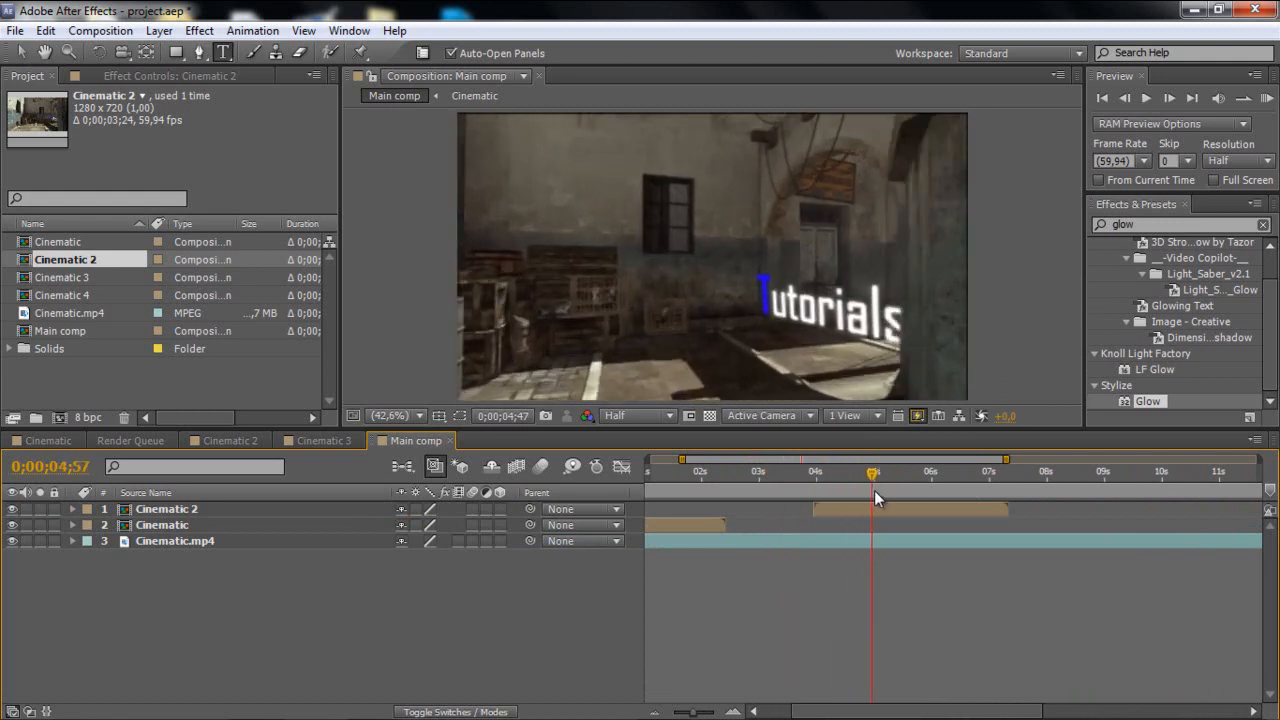
Split the Cinematic.mp4 footage layer at about 7:21 using Edit > Split Layer
left_click_drag(873, 471, 997, 471)
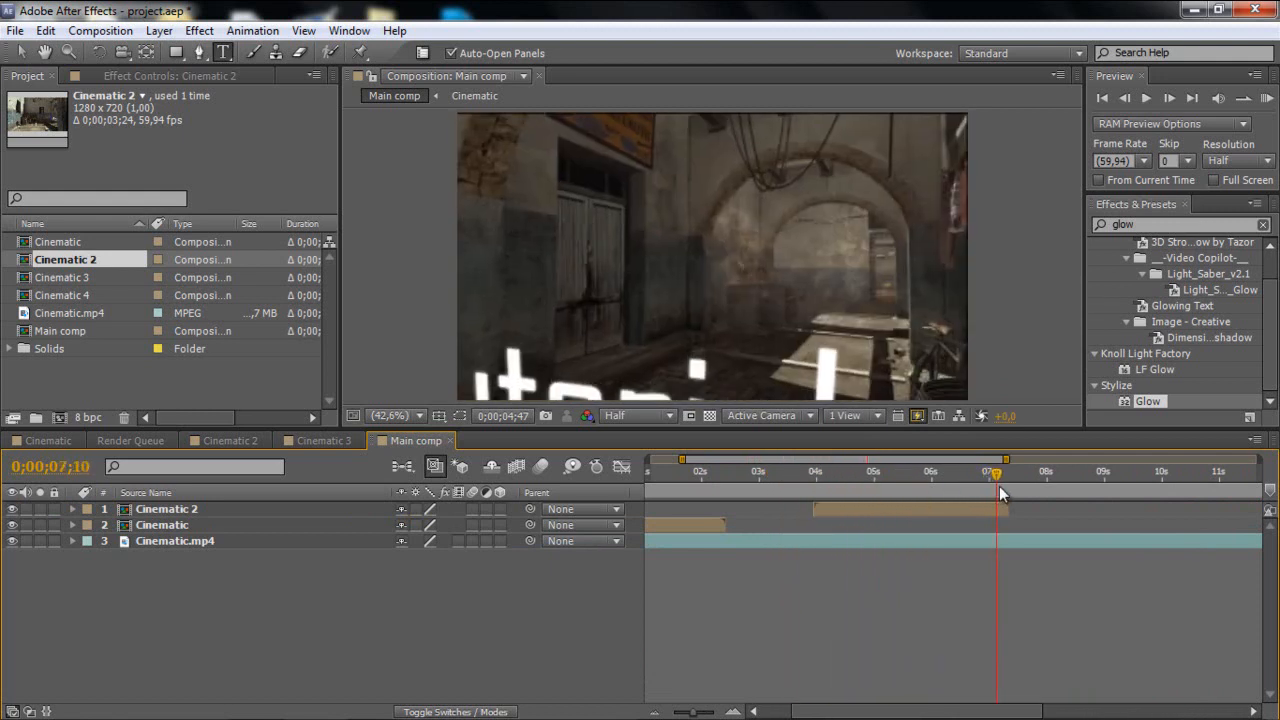
left_click_drag(996, 480, 1011, 480)
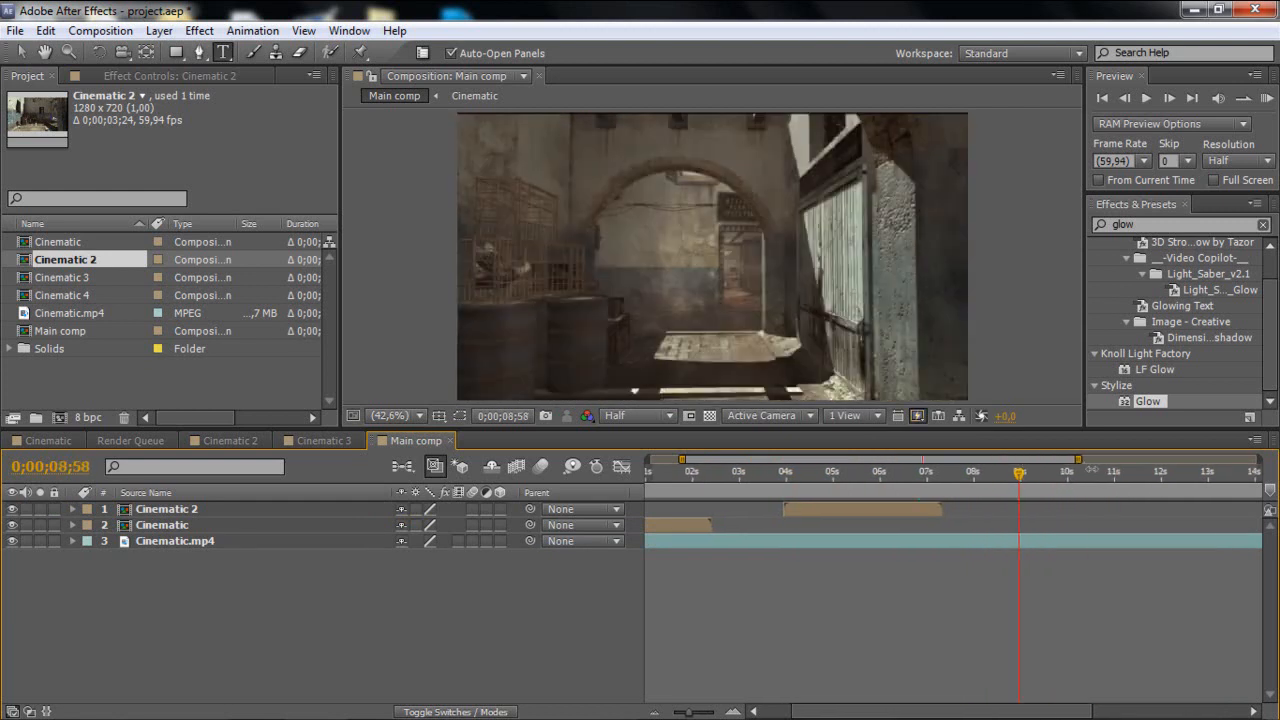
left_click_drag(1018, 471, 868, 471)
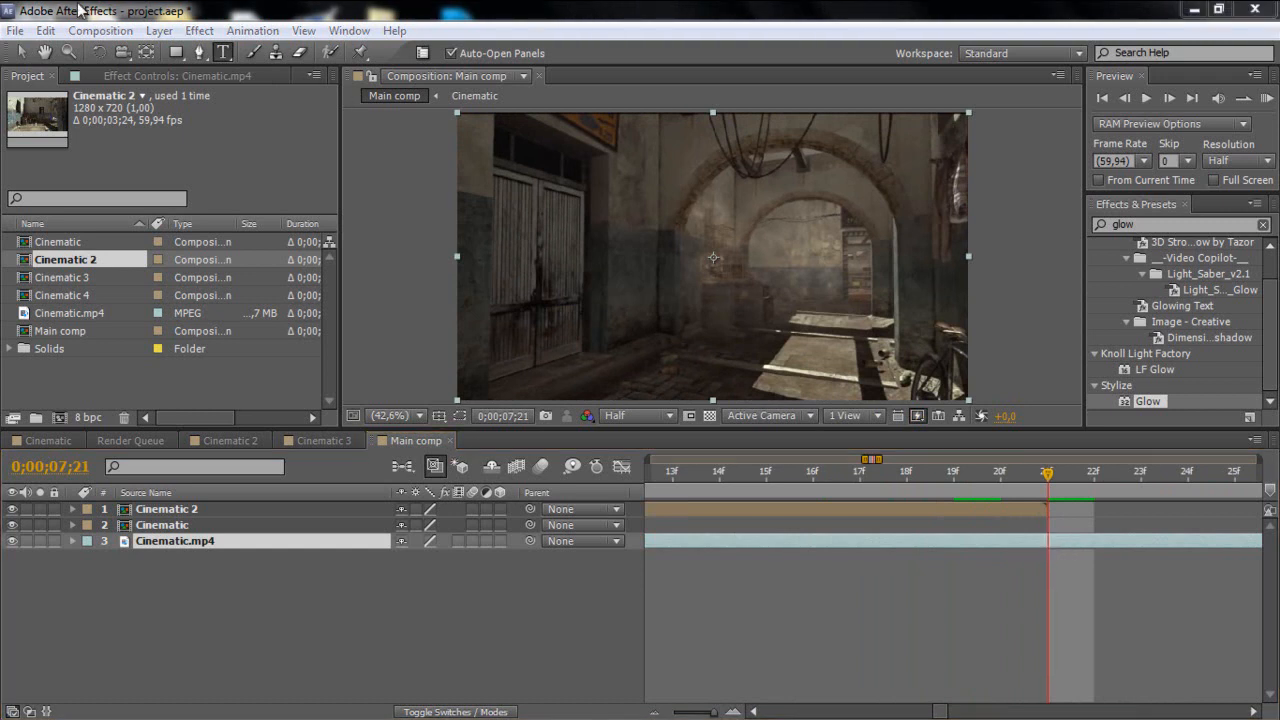
left_click(45, 30)
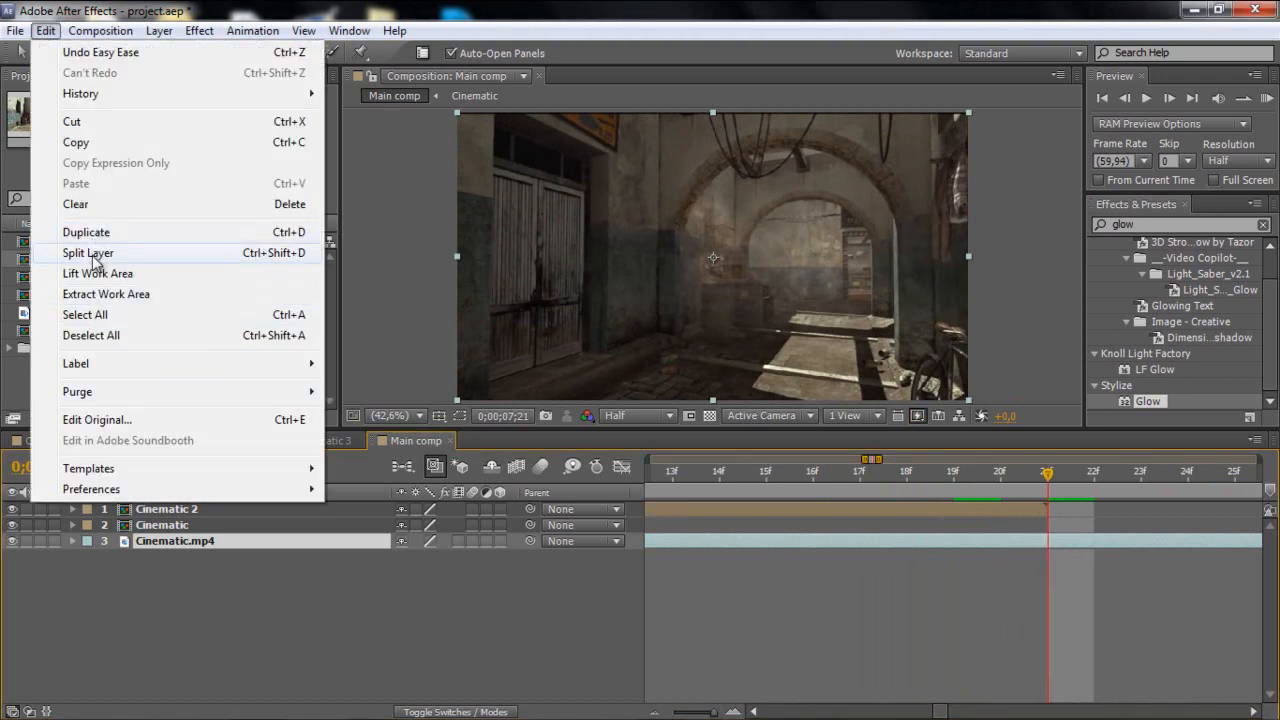
left_click(88, 252)
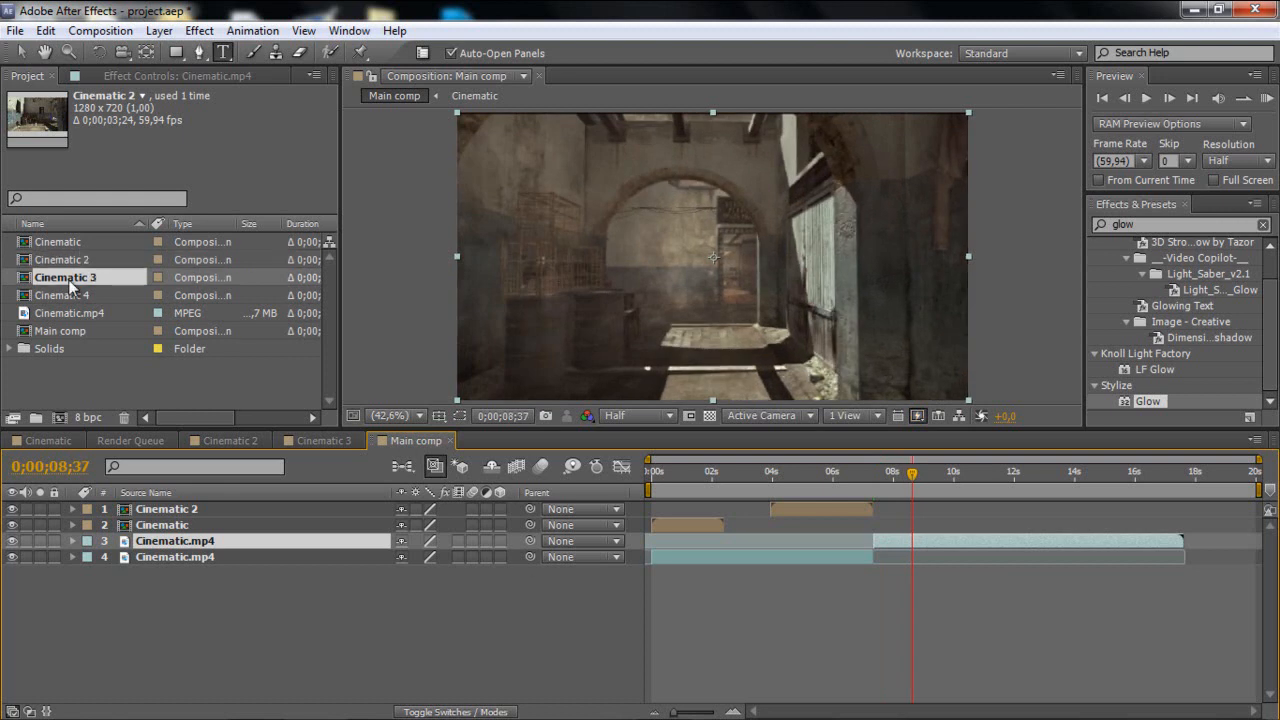
Add Cinematic 3 to Main comp and move its bar to start around 12 seconds
left_click(66, 277)
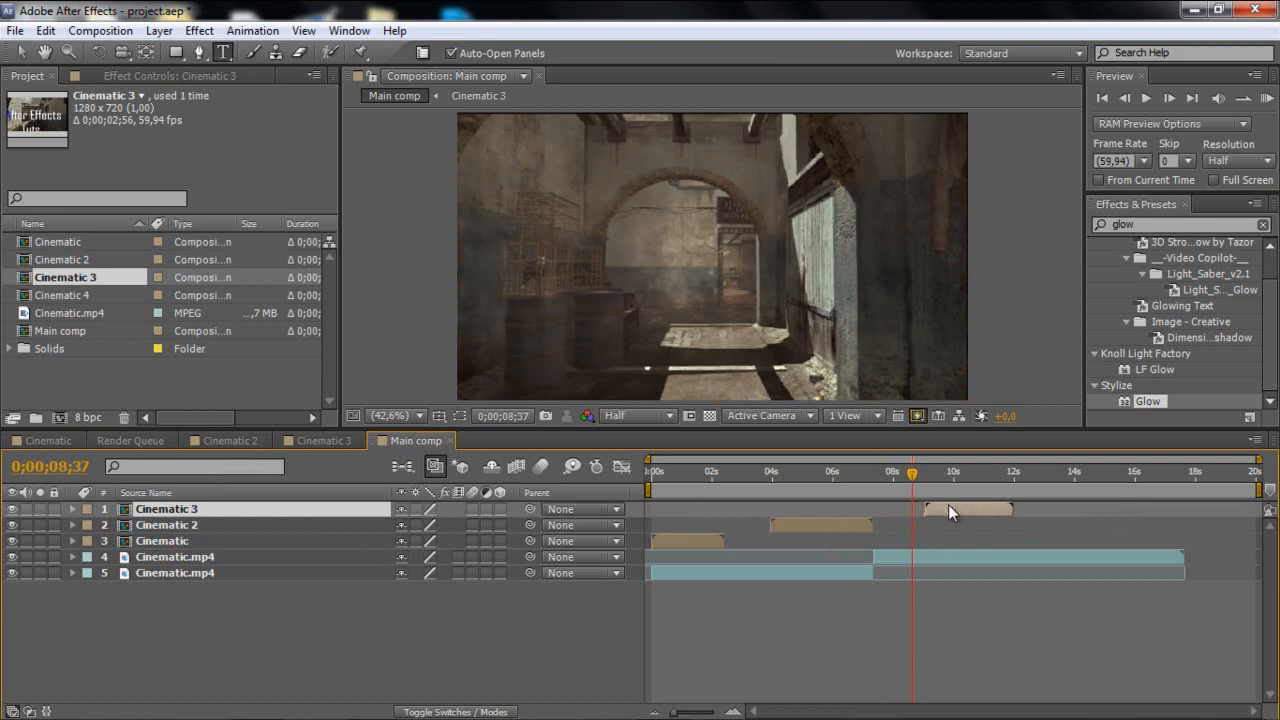
left_click_drag(910, 480, 965, 480)
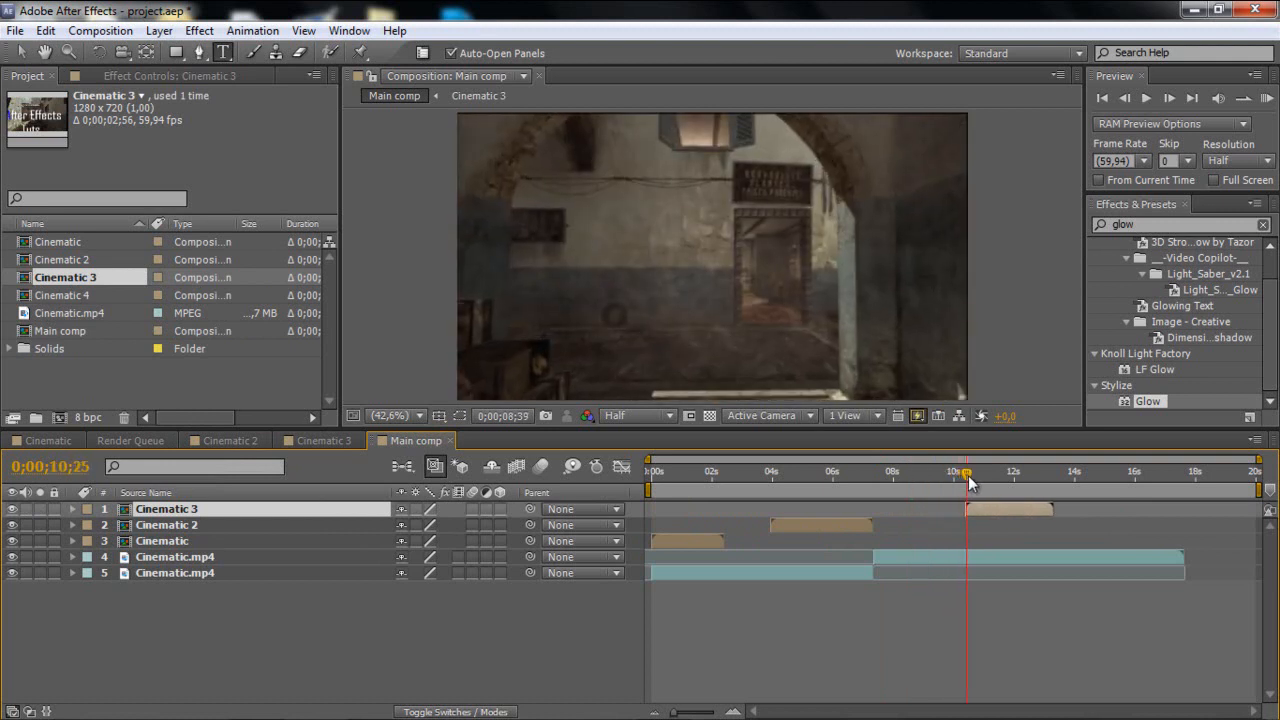
left_click_drag(965, 472, 997, 472)
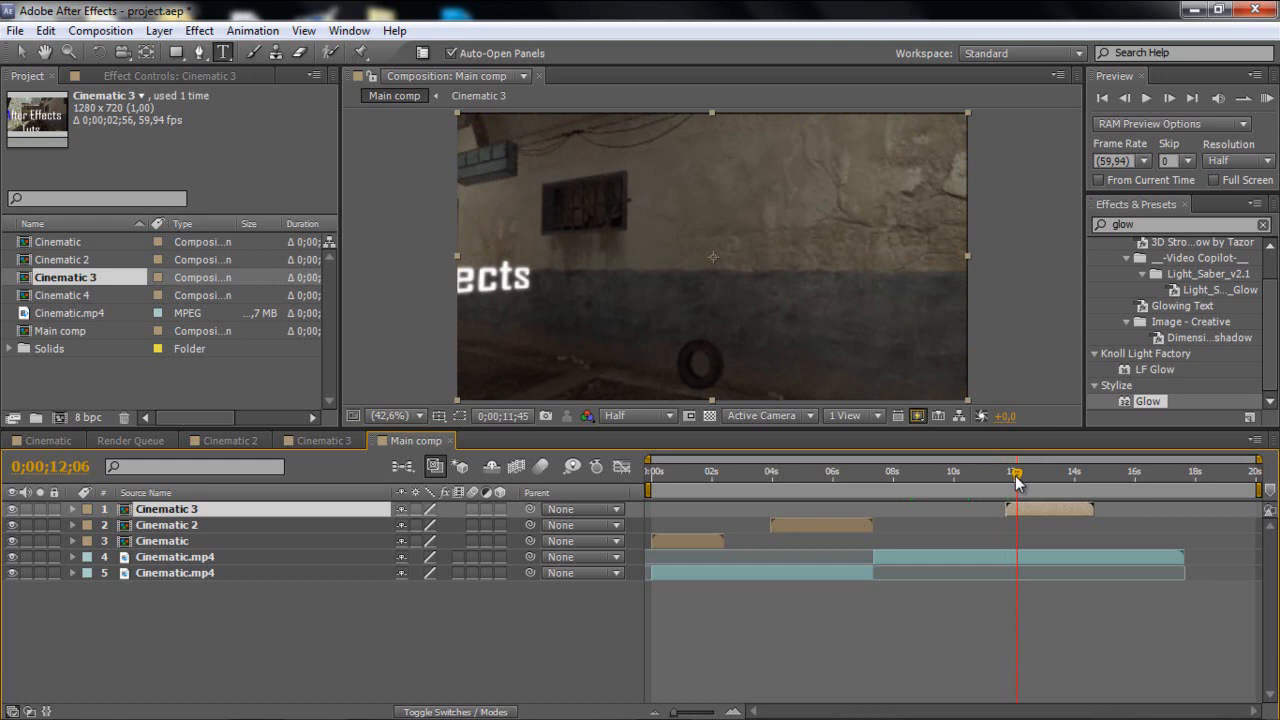
Scrub through the Cinematic 3 Tutorials title toward the footage end to check timing
left_click_drag(1016, 470, 1003, 470)
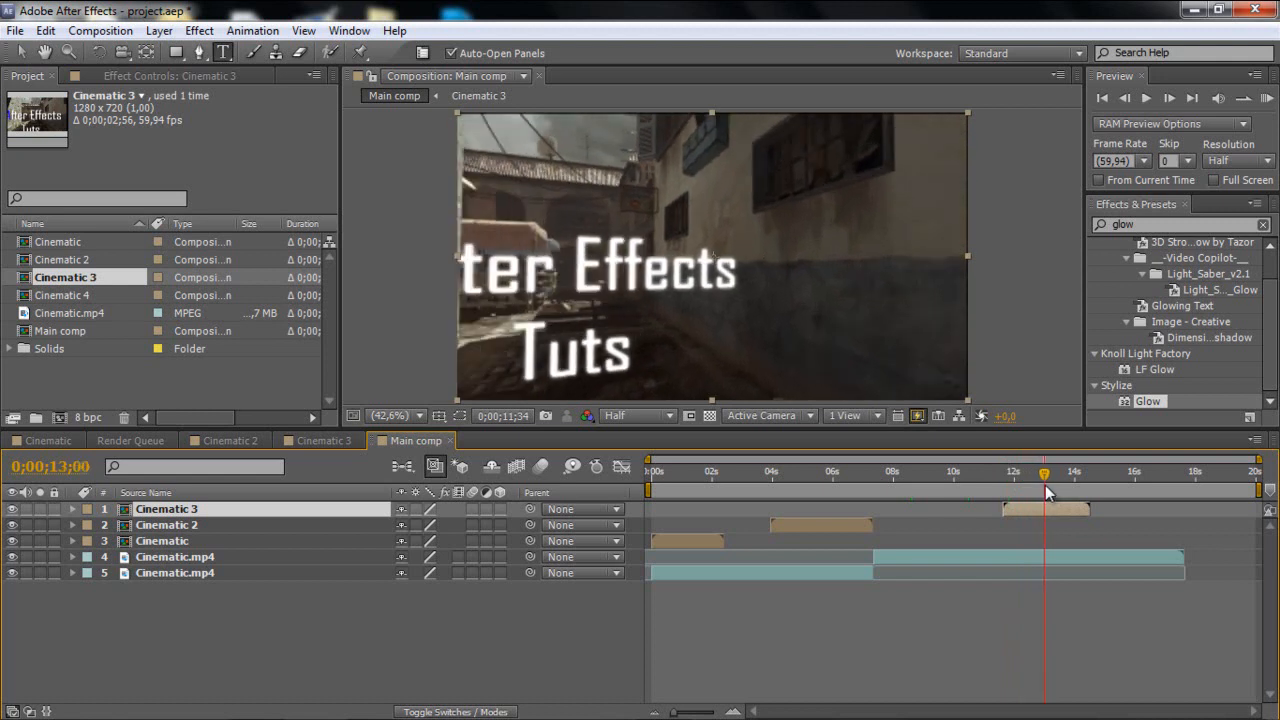
left_click_drag(1043, 471, 1093, 471)
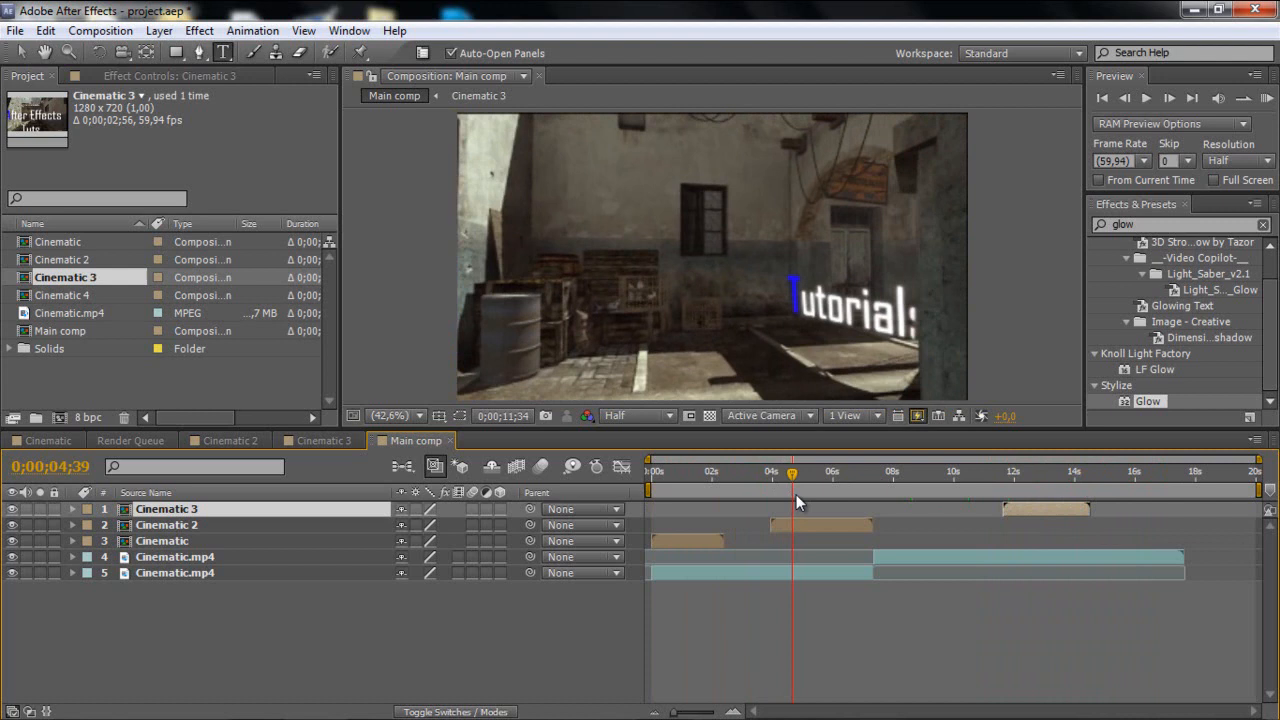
left_click(868, 471)
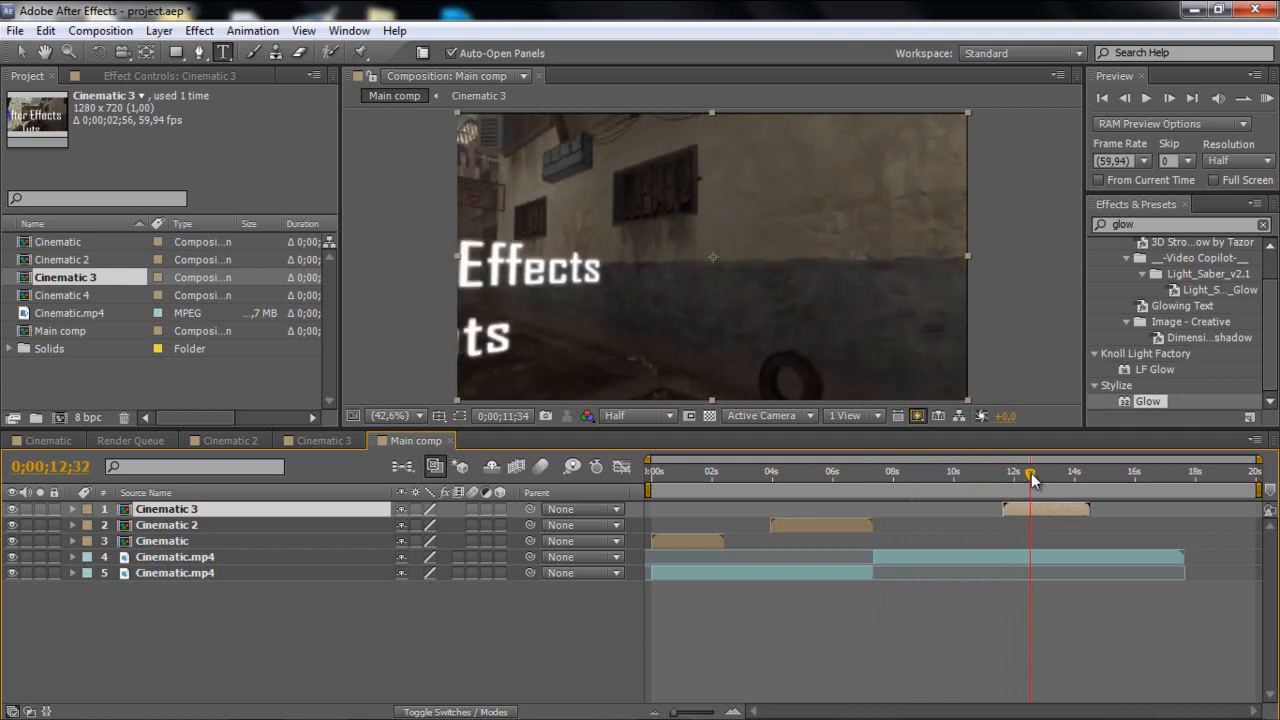
left_click_drag(1030, 473, 1068, 473)
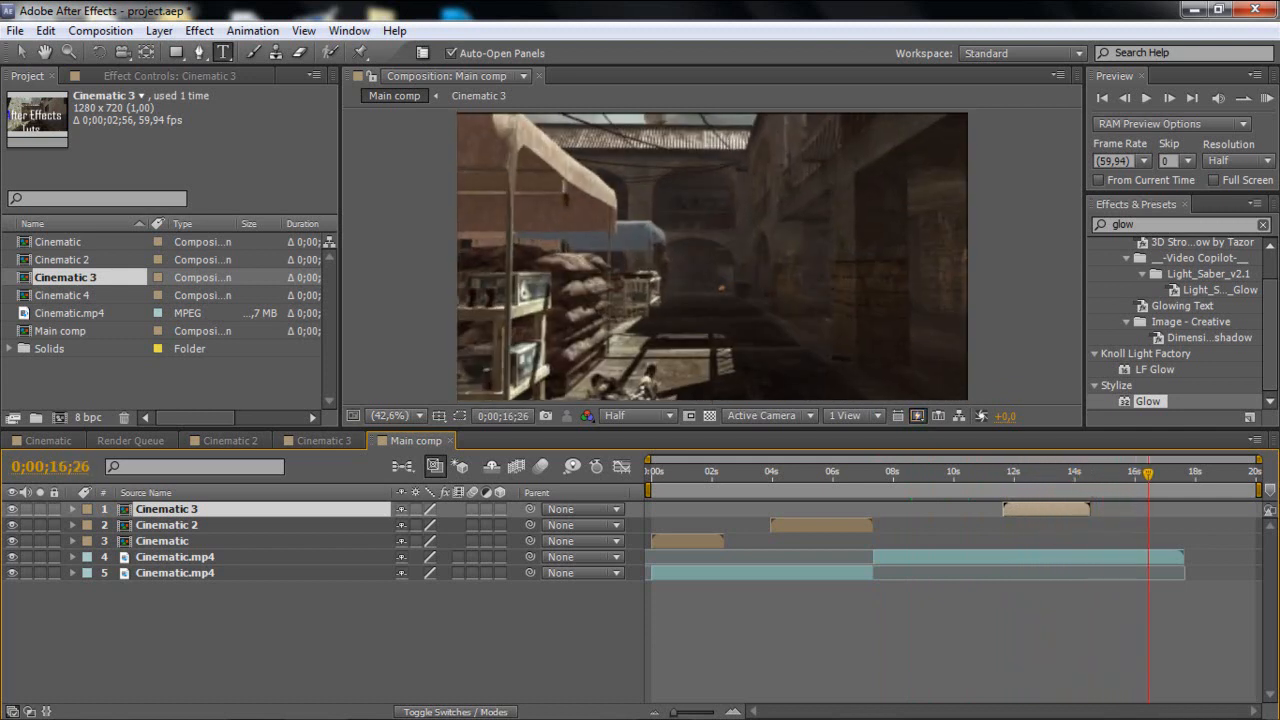
Trim Main comp to the work area, return to frame 0, and play the sequence
right_click(1185, 490)
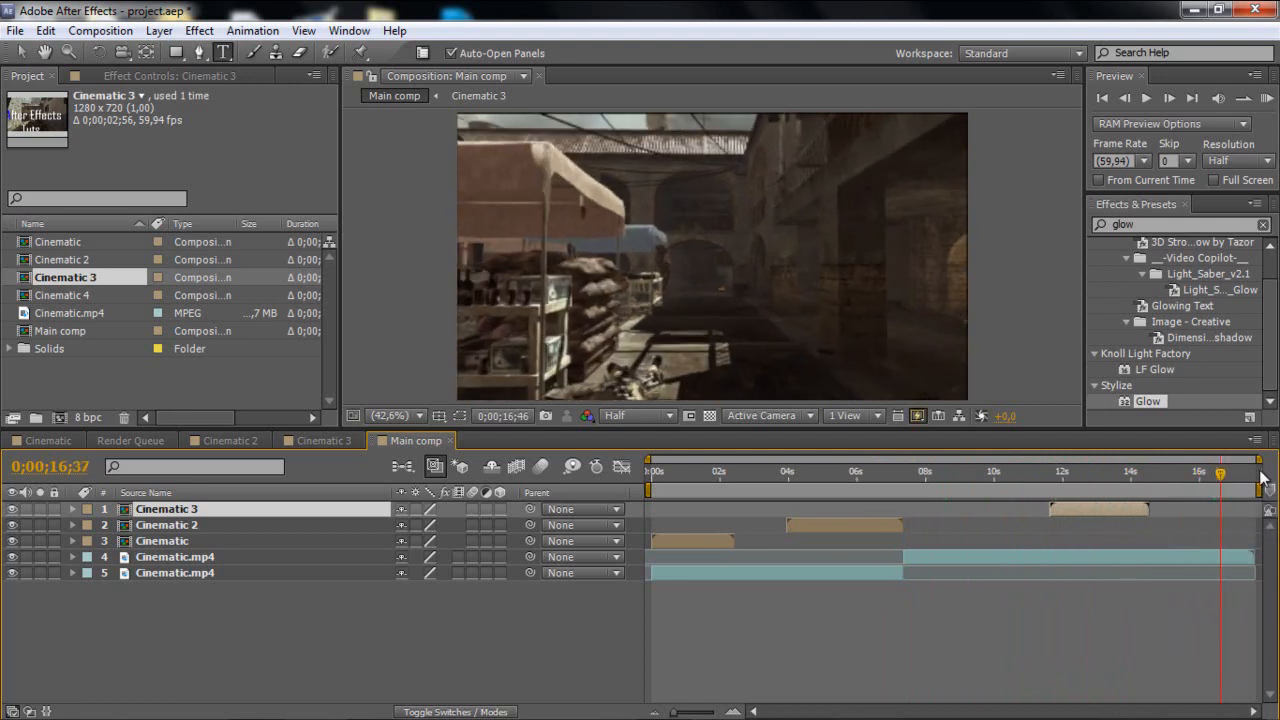
left_click_drag(1220, 471, 1183, 471)
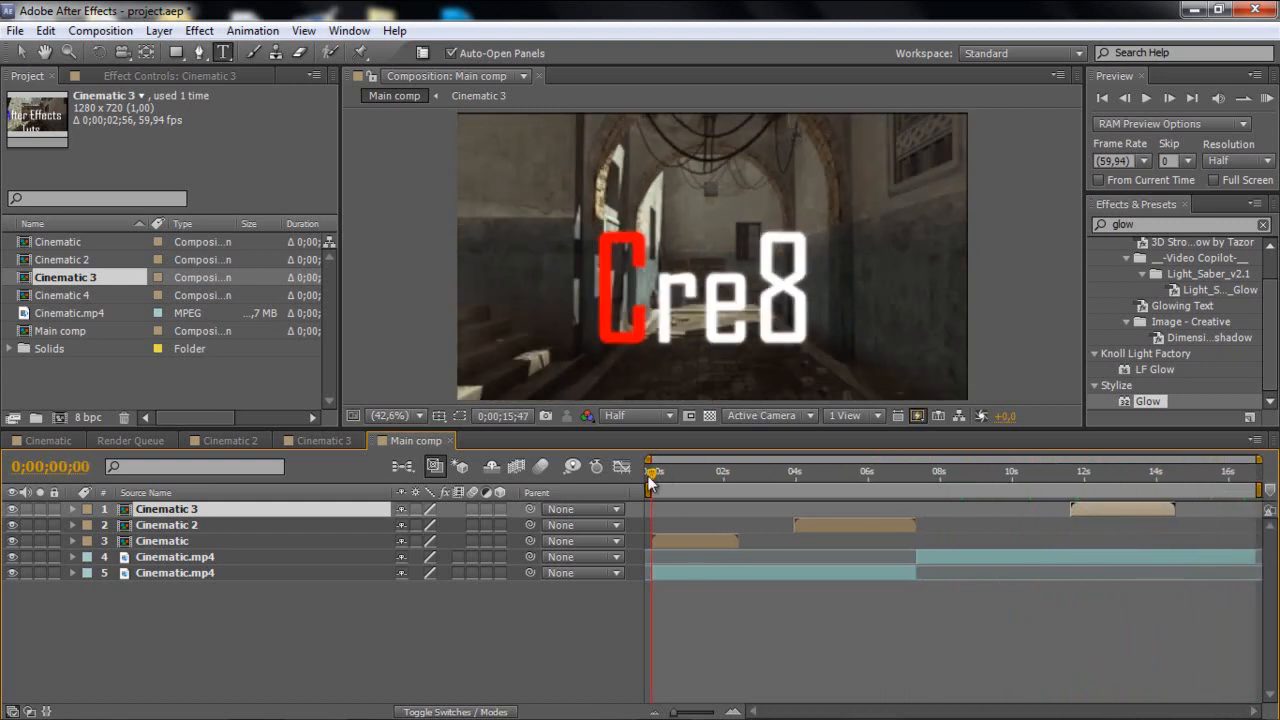
left_click(655, 471)
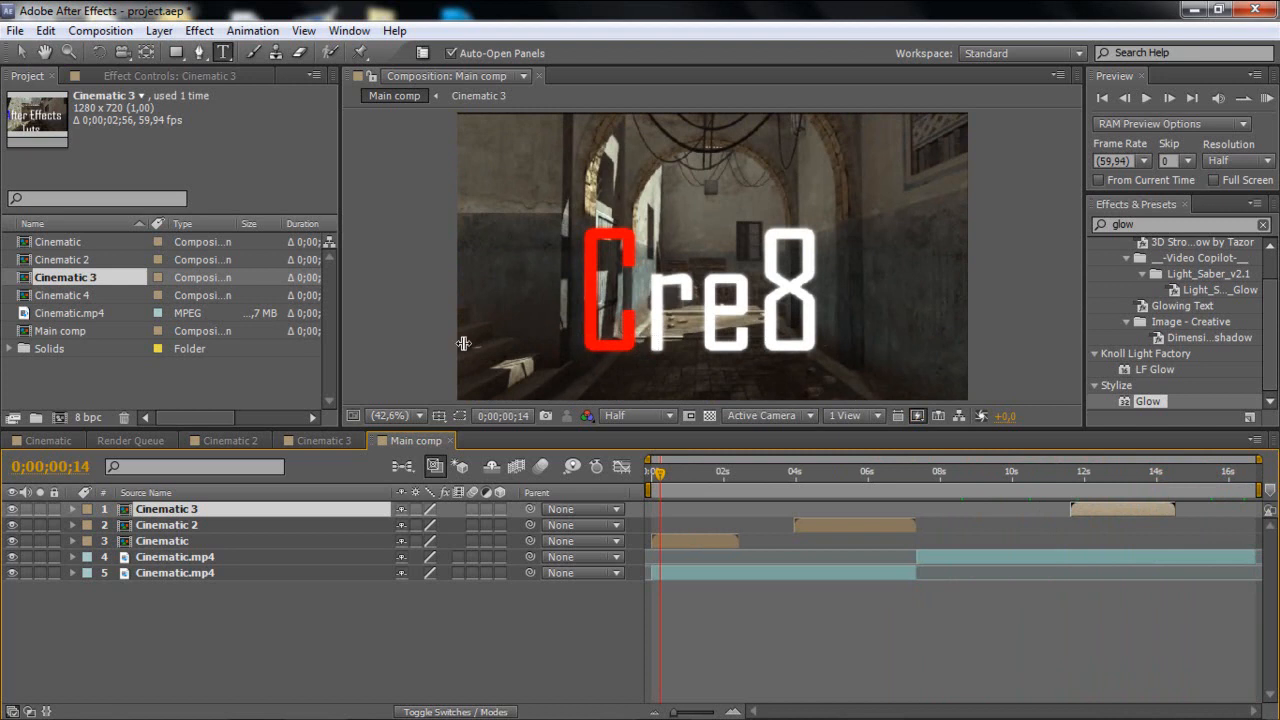